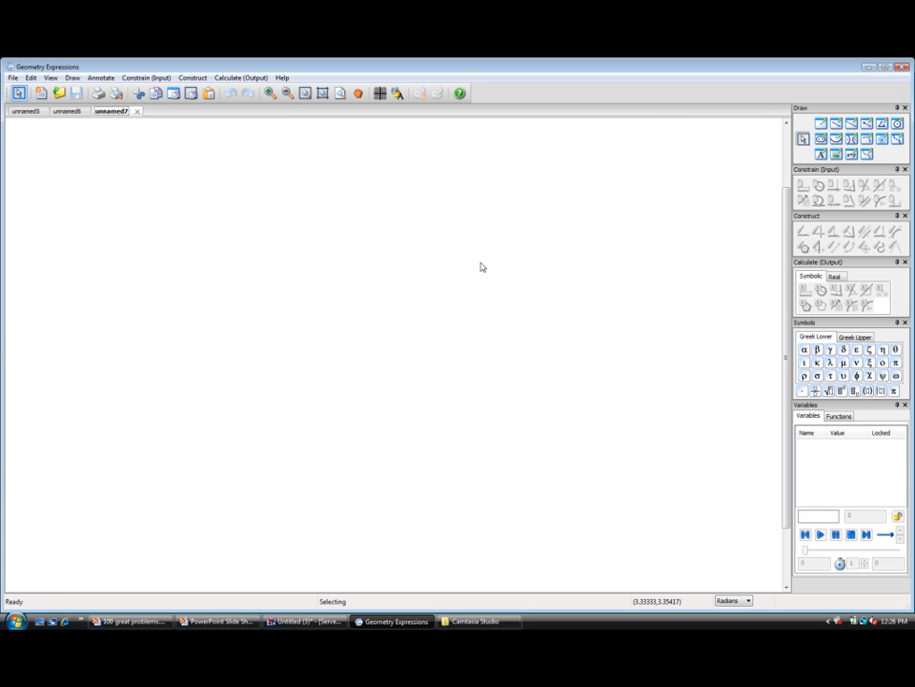
pyautogui.moveTo(486, 175)
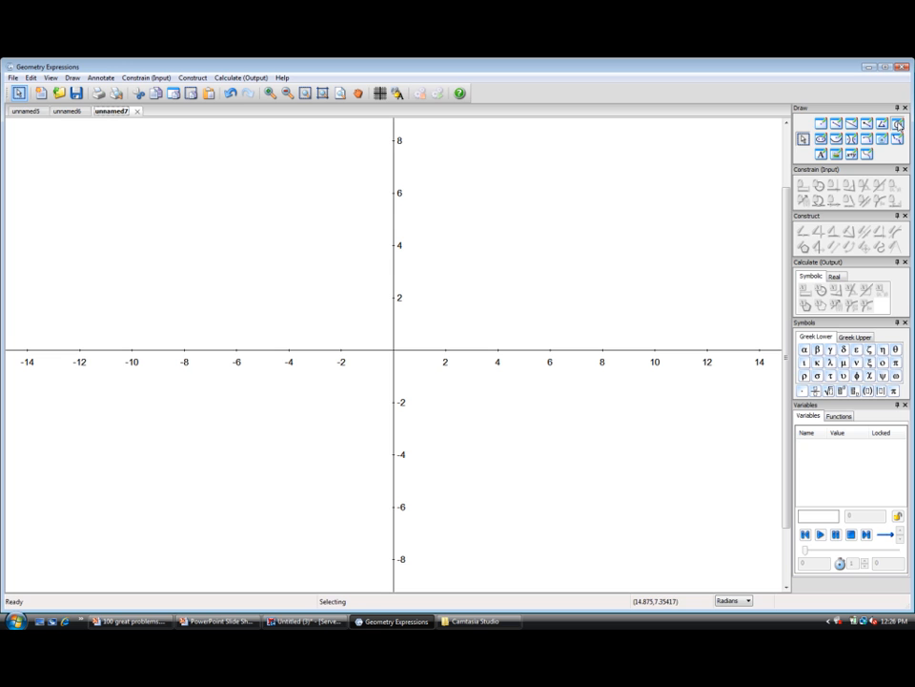
# - Draw the circle centred at A through point B, and segment CD above it
pyautogui.click(380, 92)
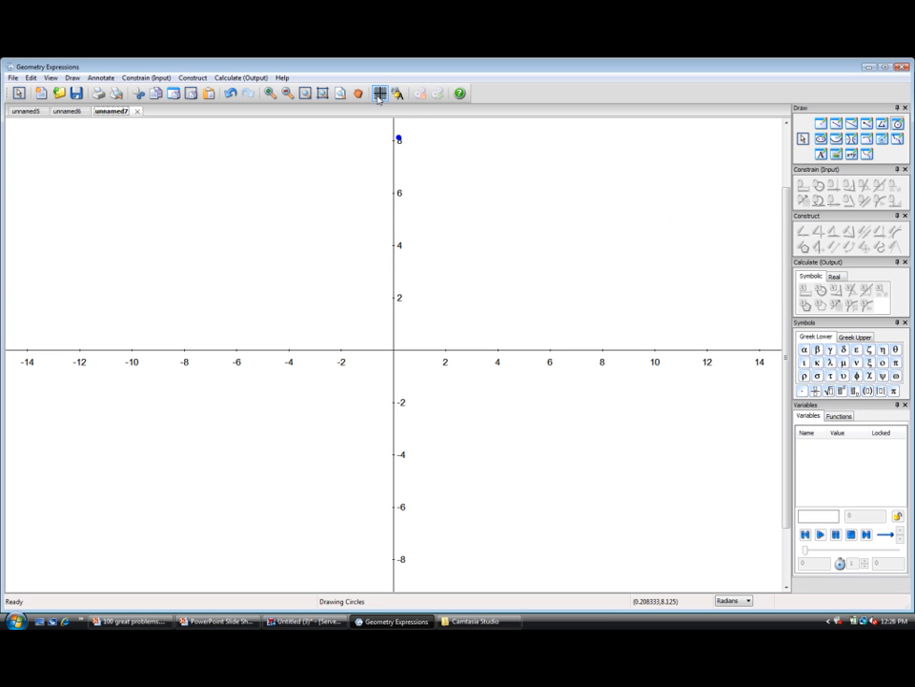
pyautogui.moveTo(379, 92)
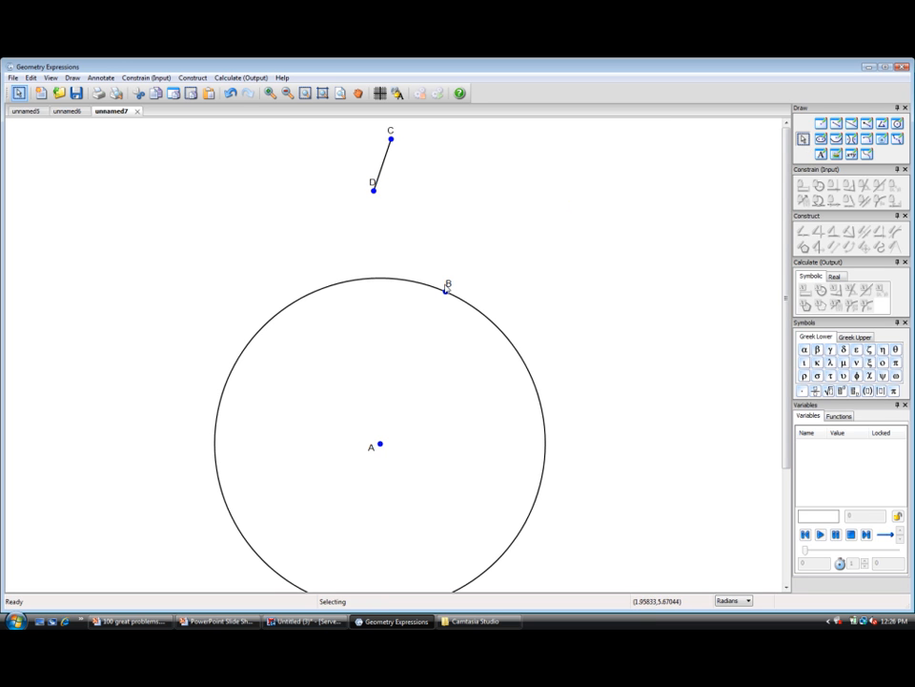
pyautogui.moveTo(498, 249)
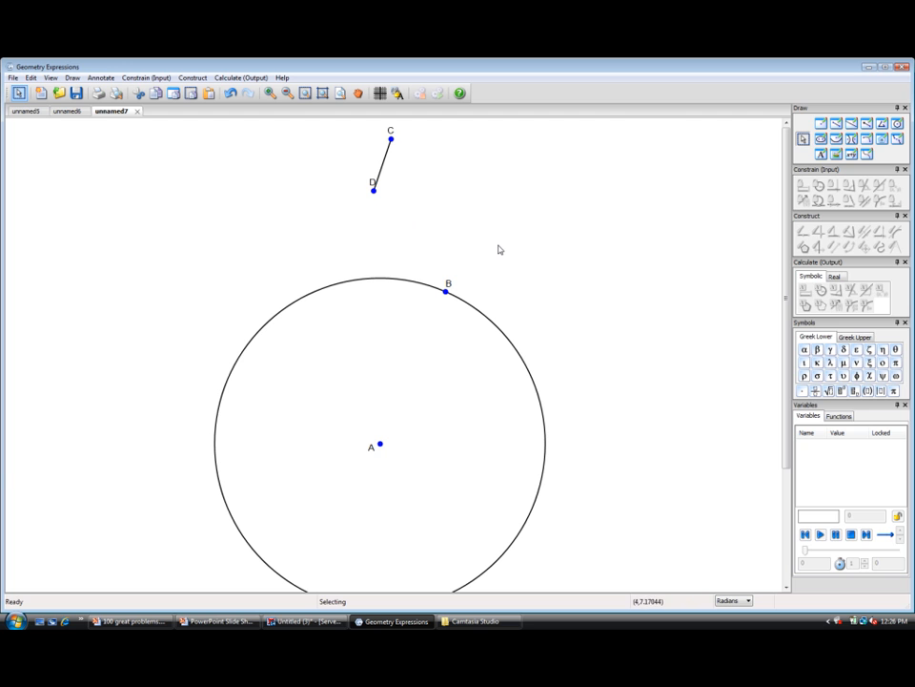
pyautogui.moveTo(389, 153)
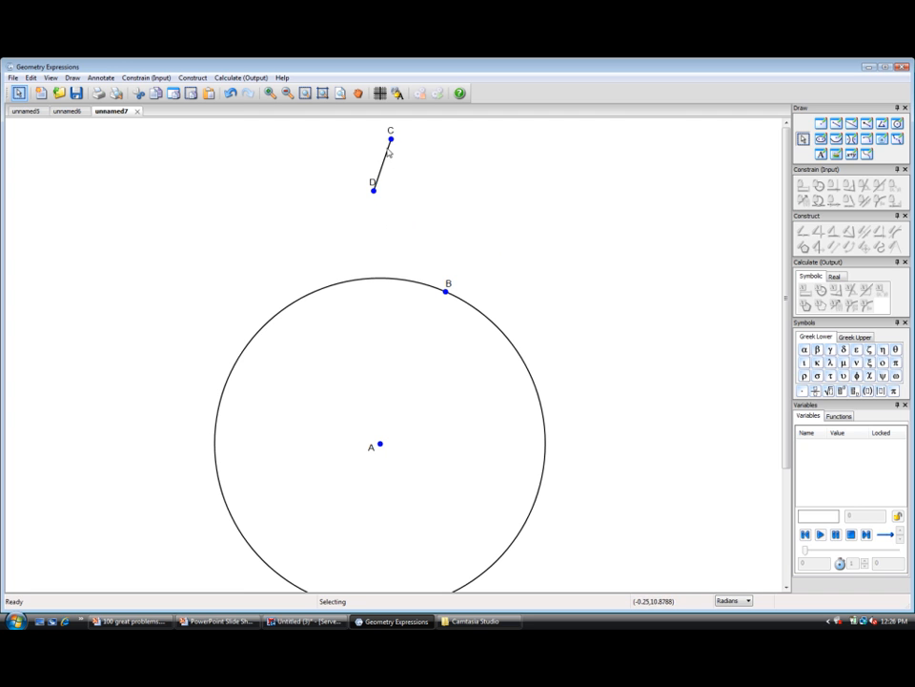
pyautogui.moveTo(391, 140); pyautogui.dragTo(405, 140)
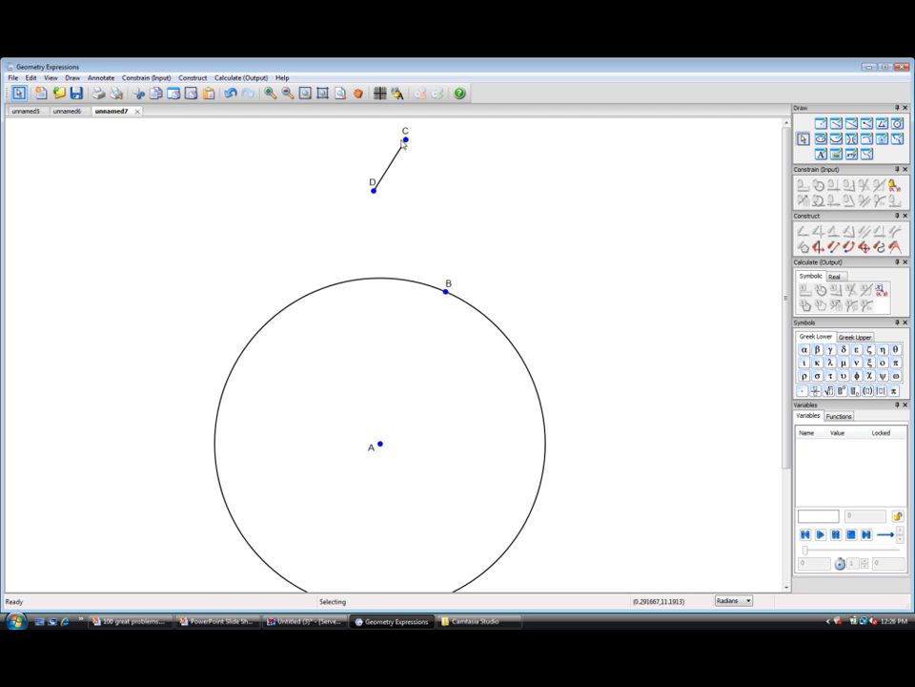
# - Constrain rod CD vertical with length L, radius r, and D's height h+r above A
pyautogui.click(389, 167)
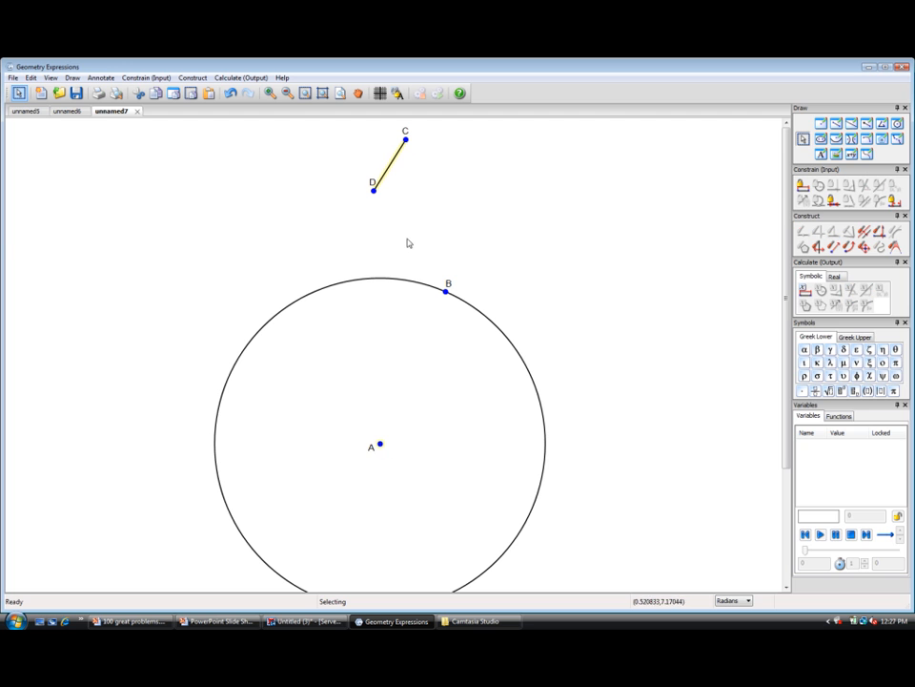
pyautogui.moveTo(743, 284)
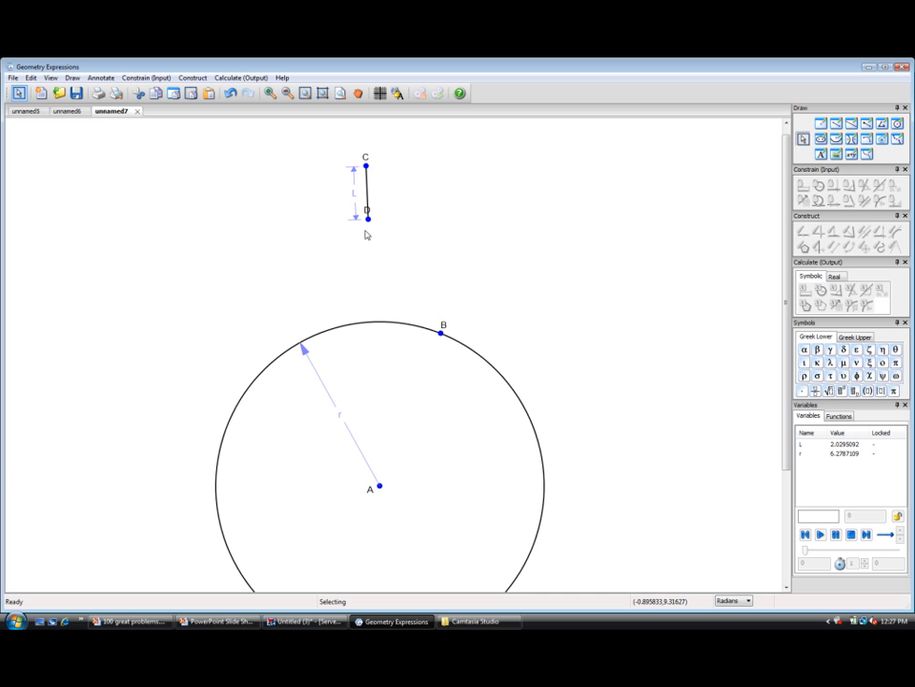
pyautogui.moveTo(368, 224)
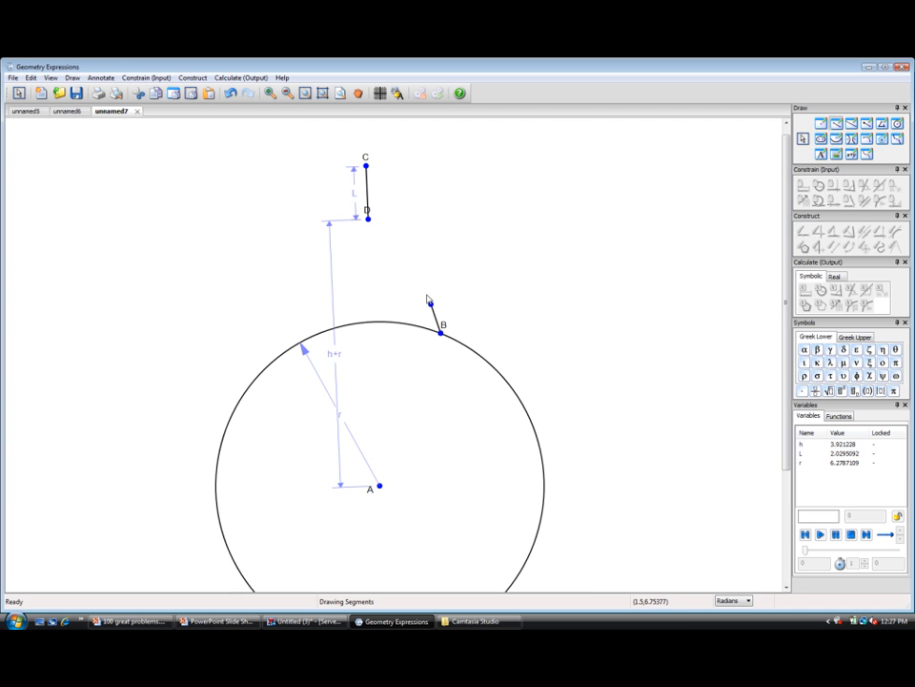
# - Draw segments from B to C, from B to D, and from A to B
pyautogui.moveTo(367, 221); pyautogui.dragTo(441, 332)
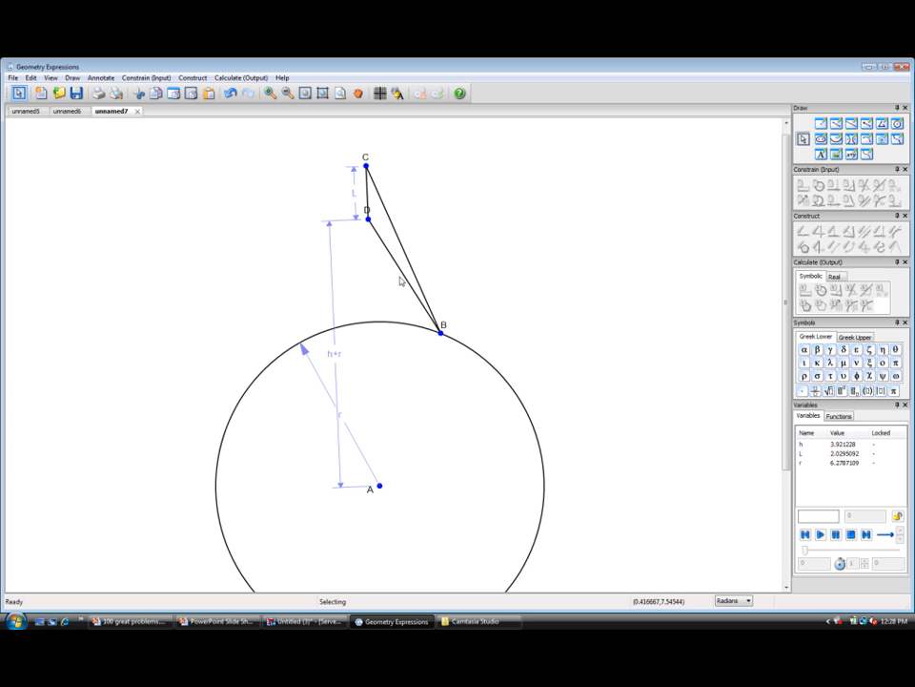
pyautogui.moveTo(522, 238)
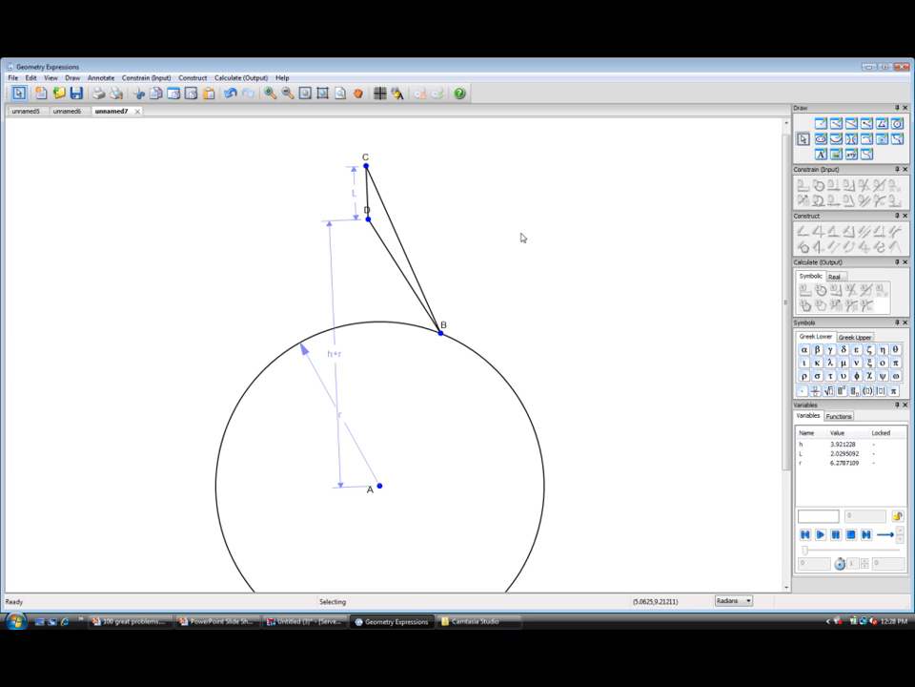
pyautogui.moveTo(444, 266)
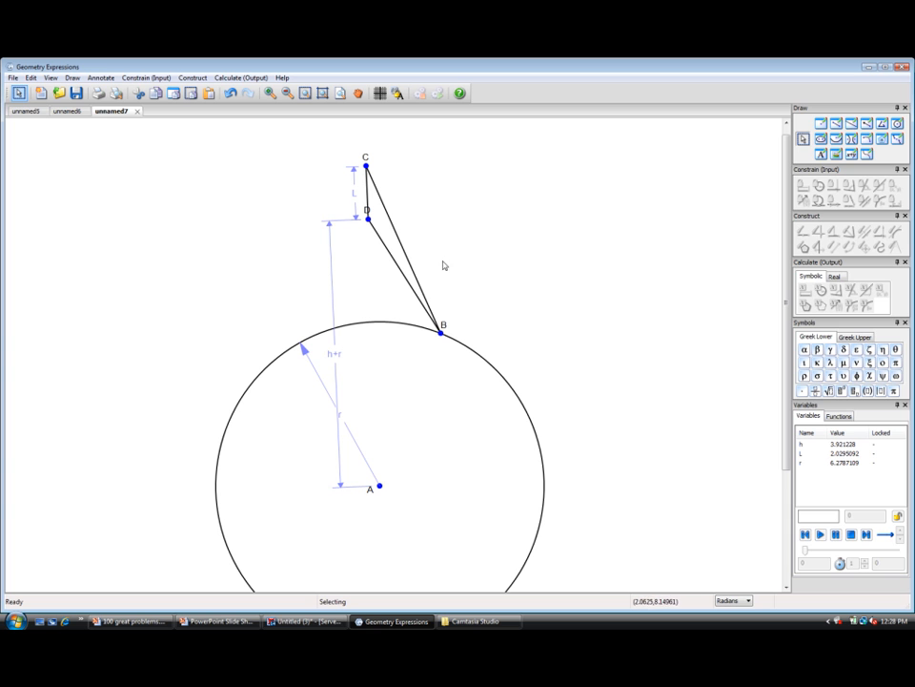
pyautogui.moveTo(503, 235)
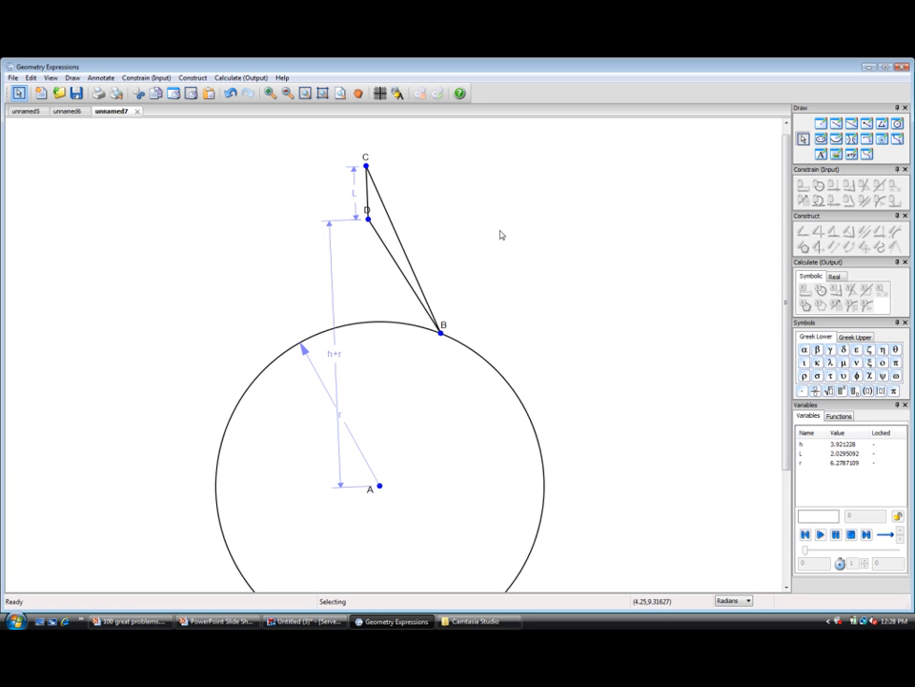
pyautogui.moveTo(601, 236)
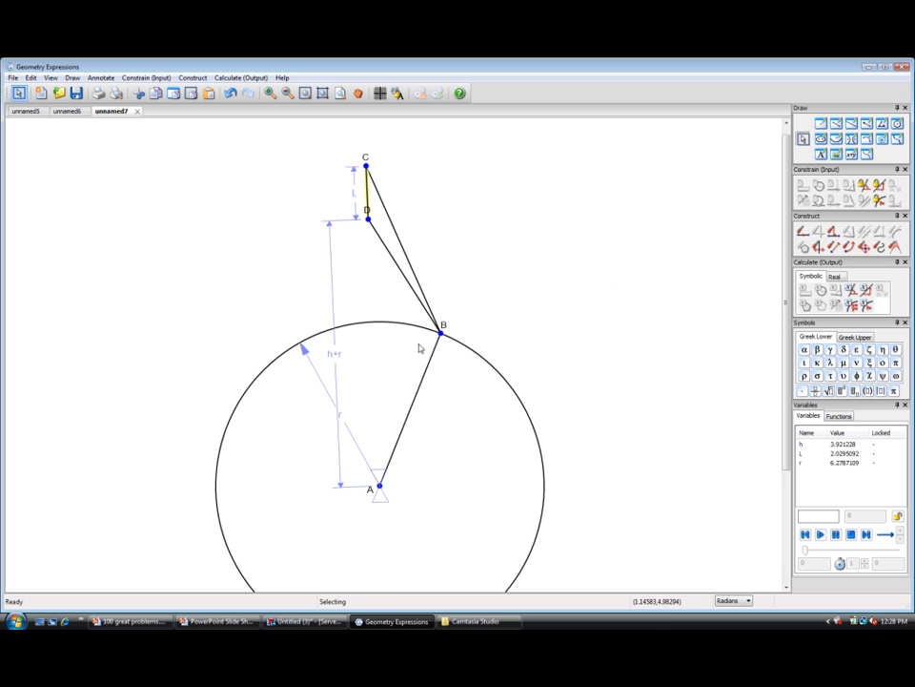
# - Constrain the angle between rod CD and radius AB at A to x
pyautogui.click(412, 410)
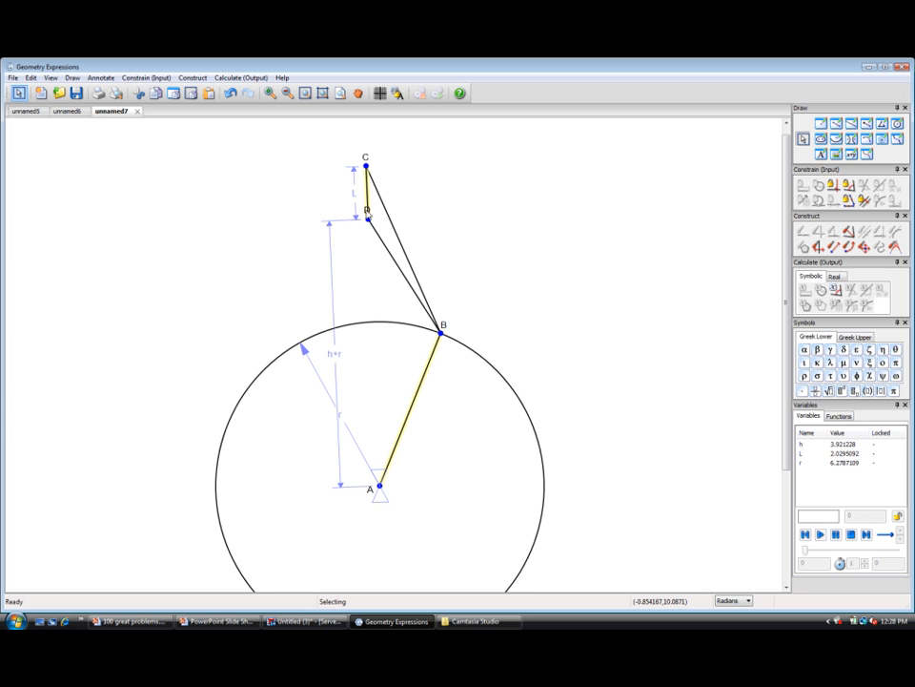
pyautogui.moveTo(400, 439)
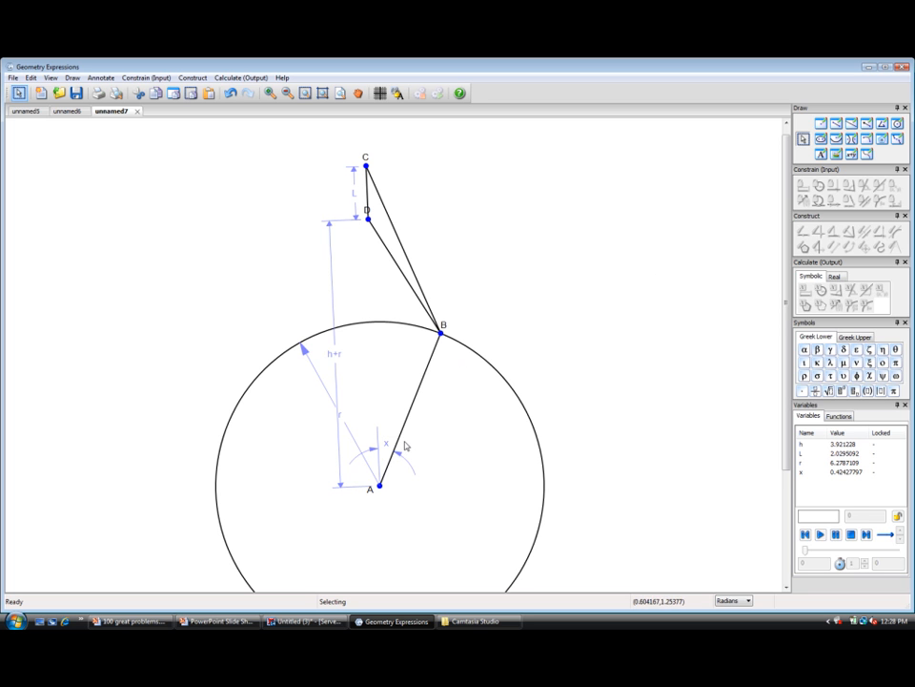
pyautogui.moveTo(391, 445)
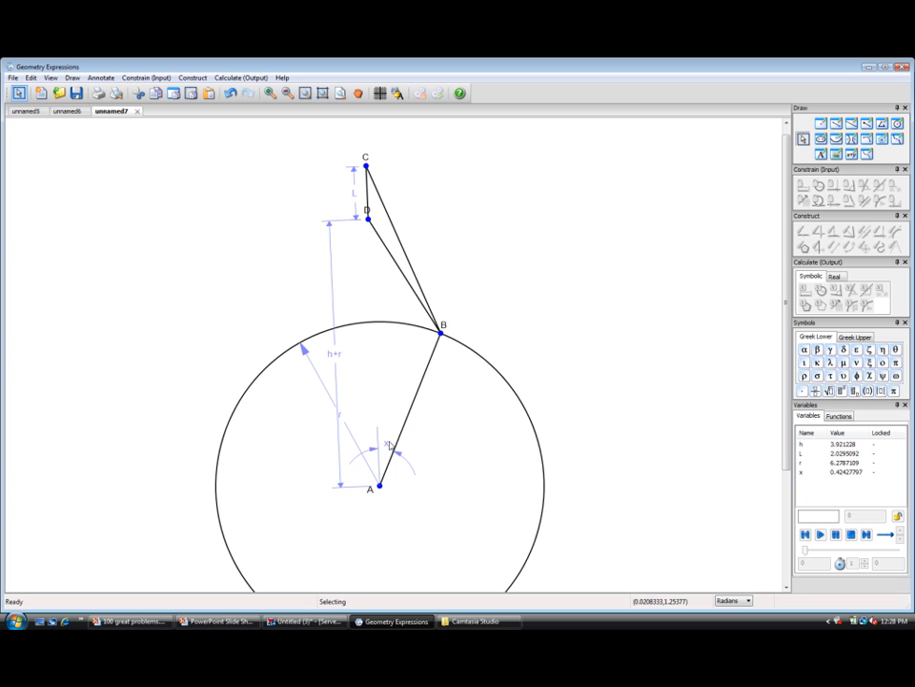
pyautogui.click(410, 405)
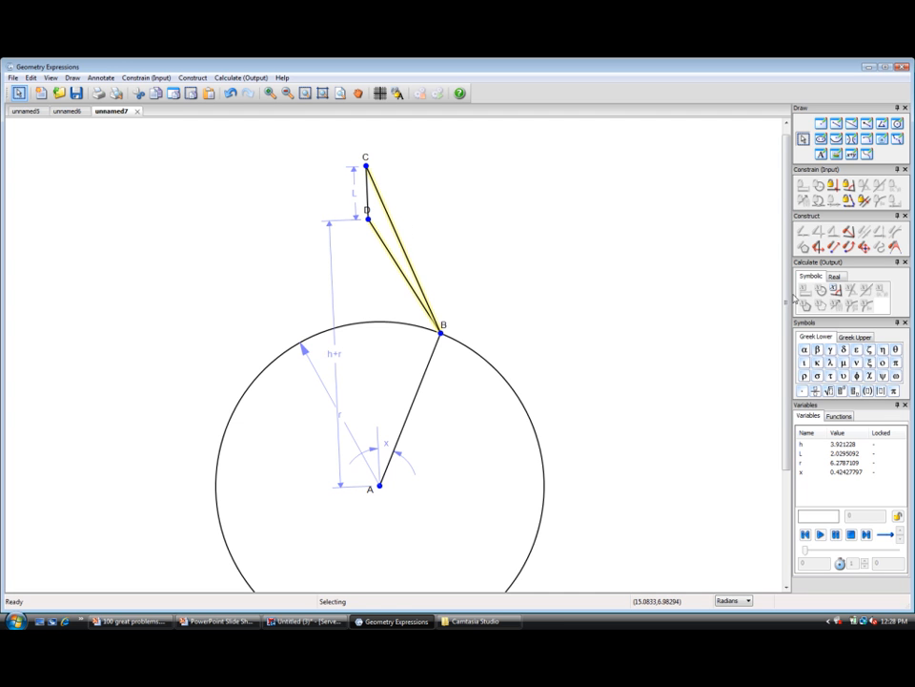
pyautogui.moveTo(837, 291)
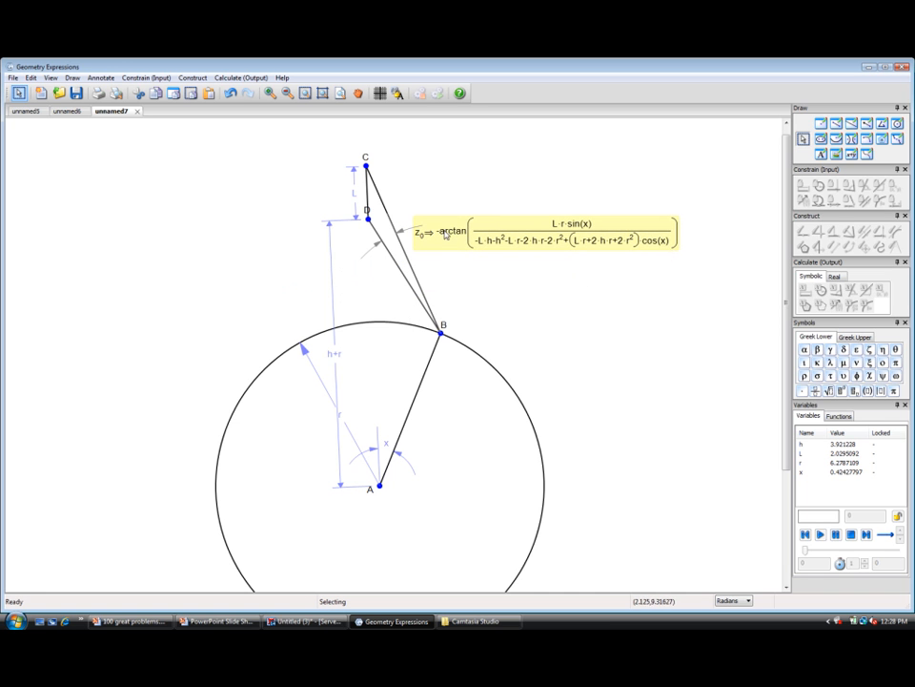
pyautogui.moveTo(582, 239)
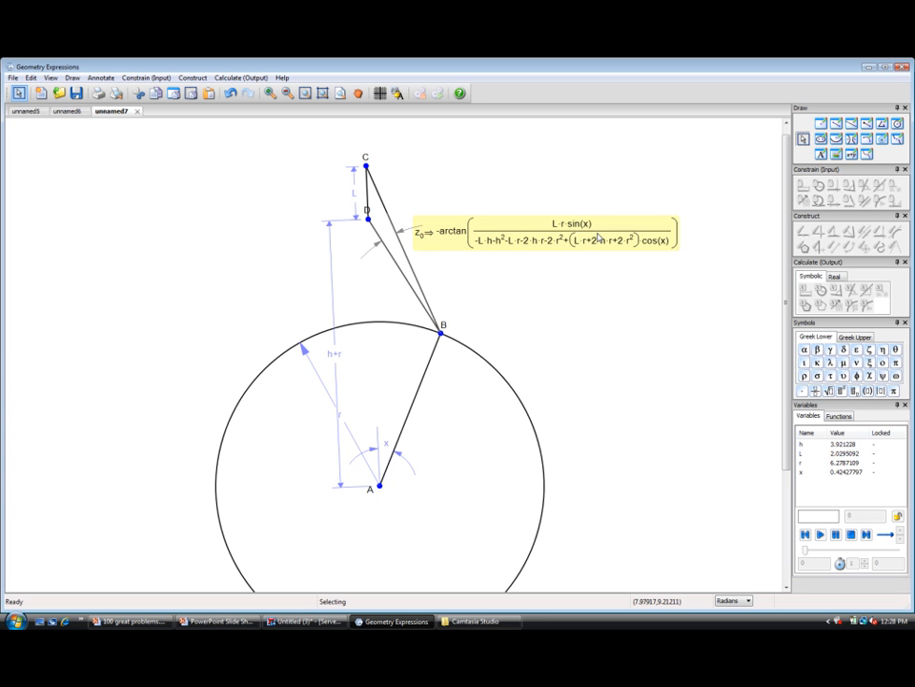
# - Calculate the symbolic angle between BC and BD and copy it as Maple
pyautogui.rightClick(601, 238)
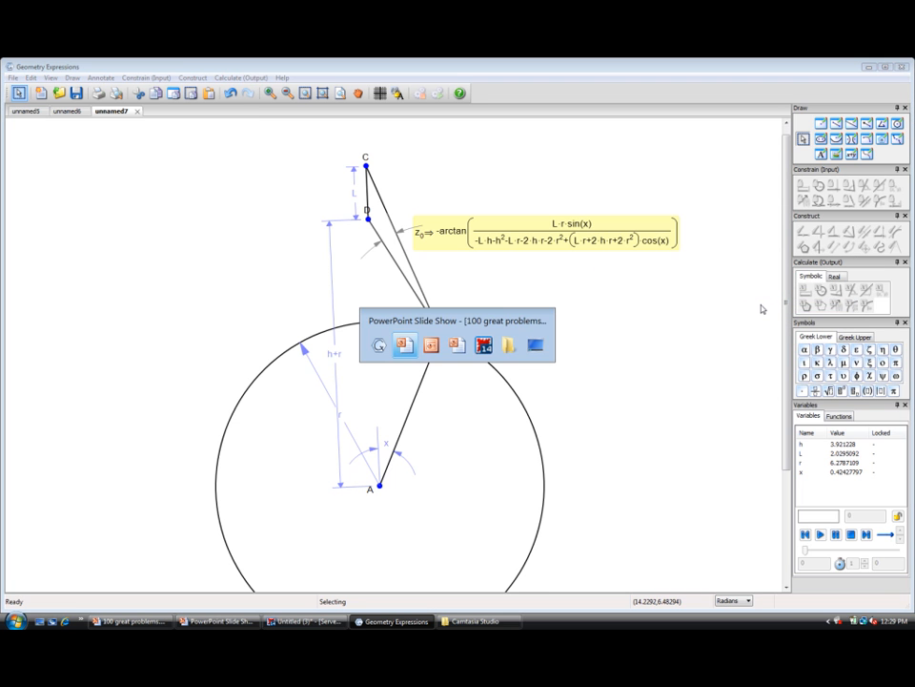
# - Paste the viewing-angle formula into a new Maple worksheet and compute diff(%, x)
pyautogui.click(303, 621)
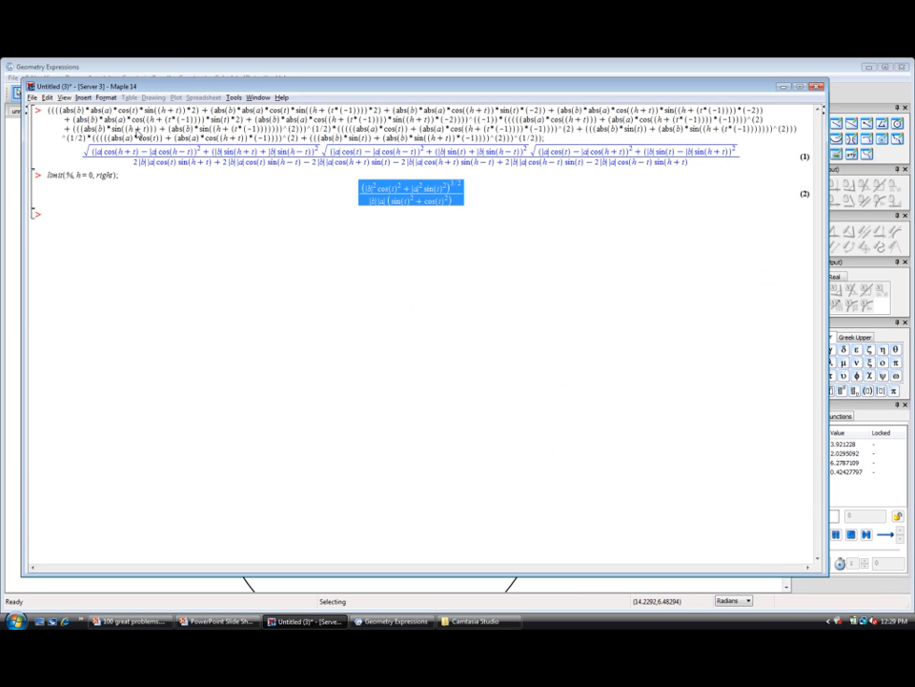
pyautogui.click(33, 97)
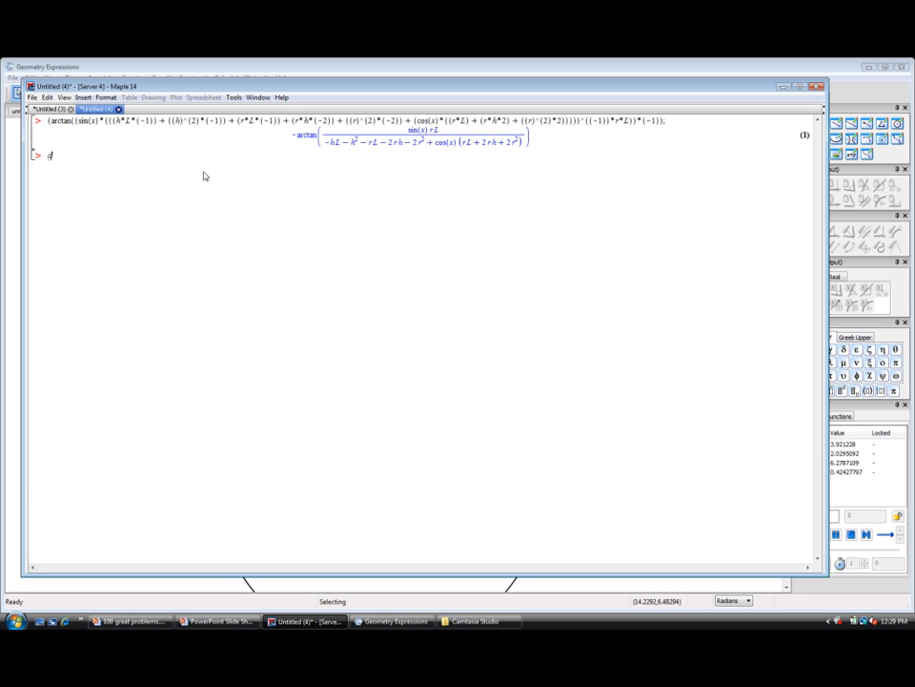
pyautogui.write('iff(%, x);')
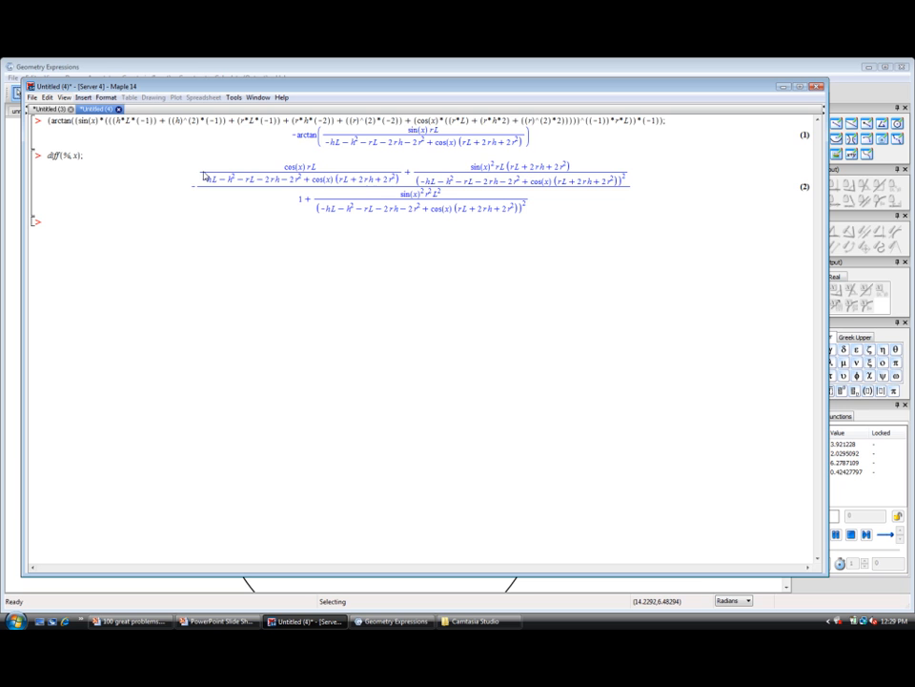
# - Solve the derivative equal to zero for x with solve(% = 0, x)
pyautogui.write('solv')
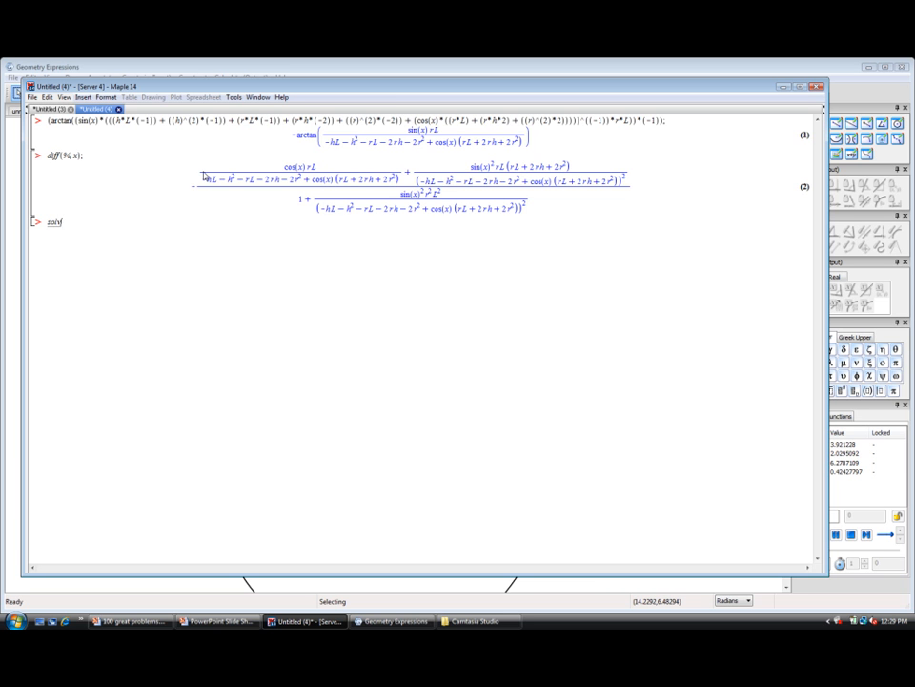
pyautogui.write('e(%=')
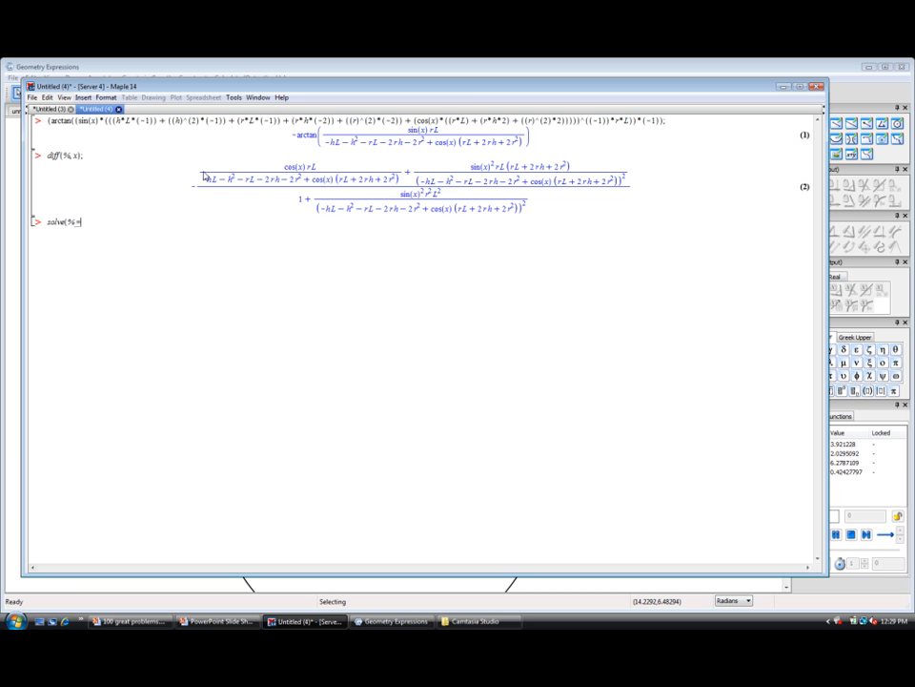
pyautogui.write('= 0, x);')
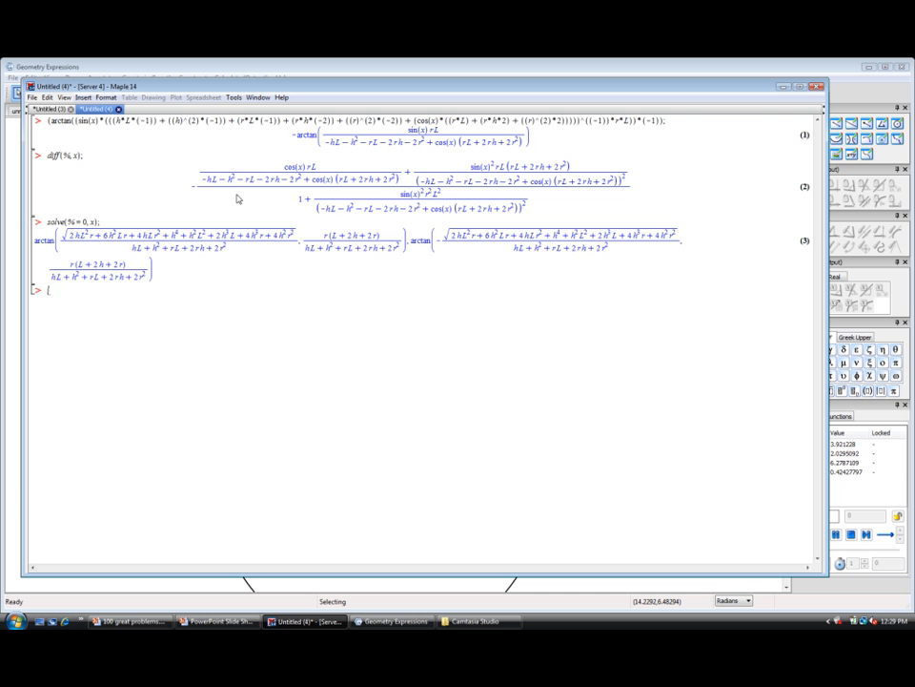
pyautogui.moveTo(300, 240)
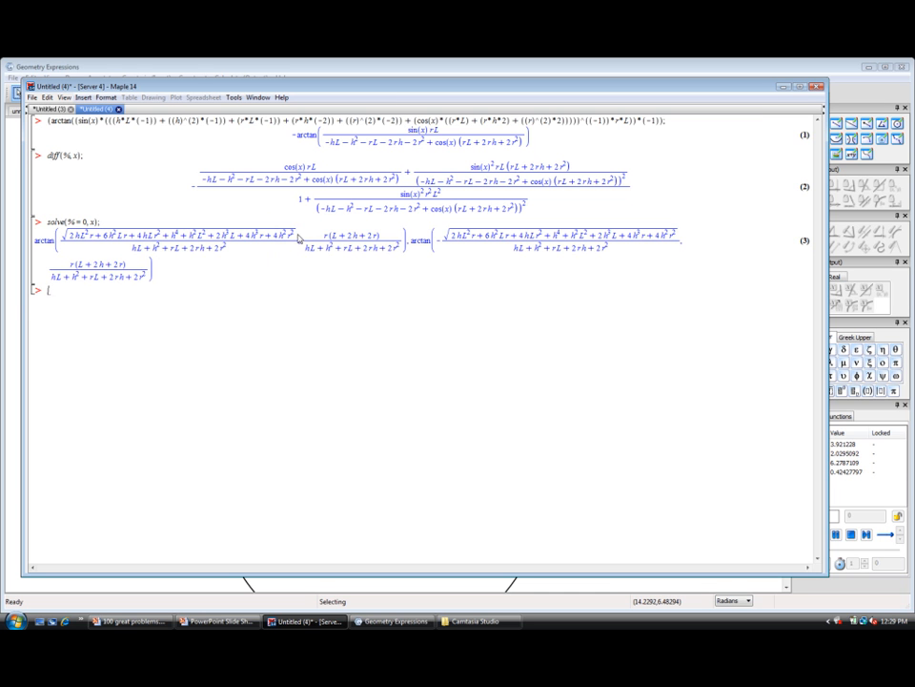
pyautogui.moveTo(252, 267)
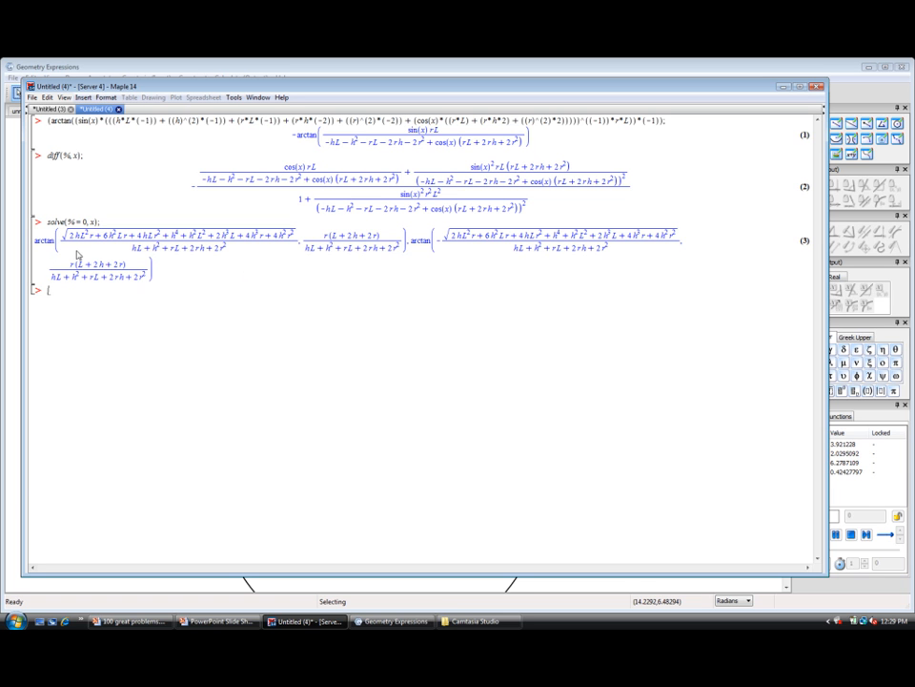
pyautogui.moveTo(400, 249)
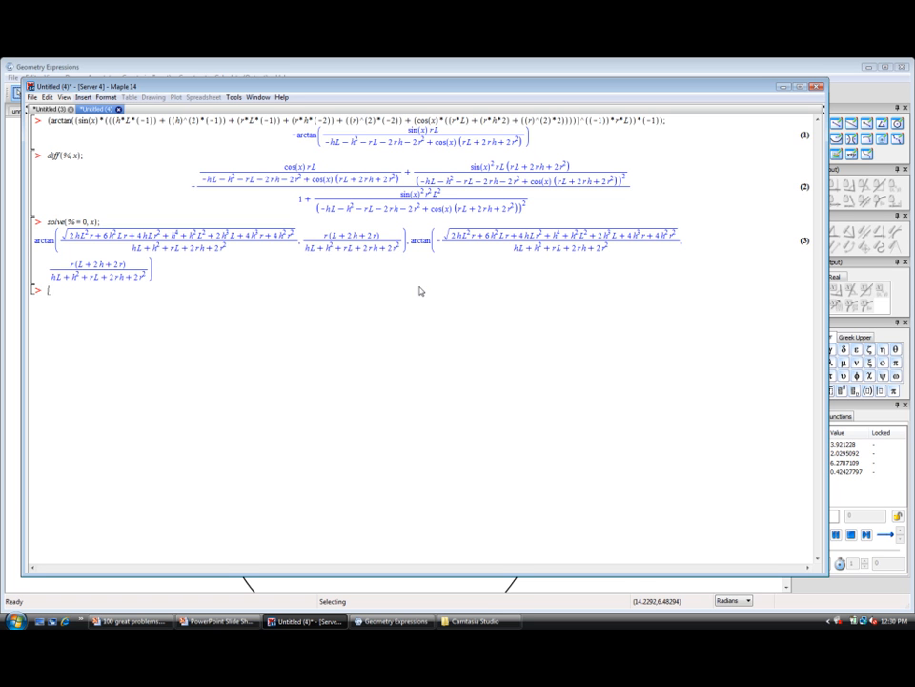
pyautogui.moveTo(35, 245)
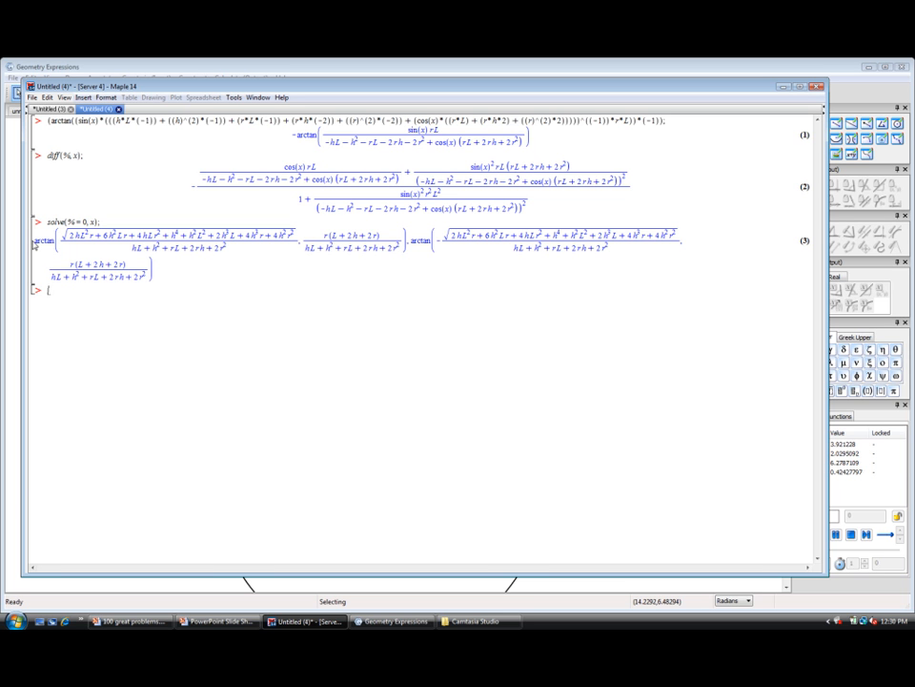
# - Wrap the first arctan solution in simplify( ) and copy the simplified result
pyautogui.moveTo(39, 240); pyautogui.dragTo(406, 240)
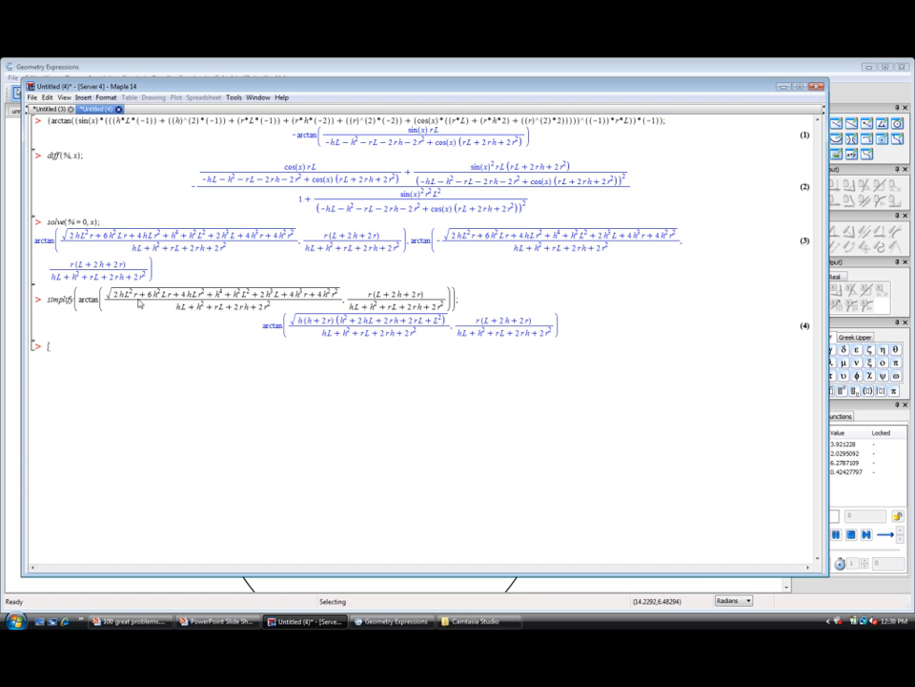
pyautogui.moveTo(248, 358)
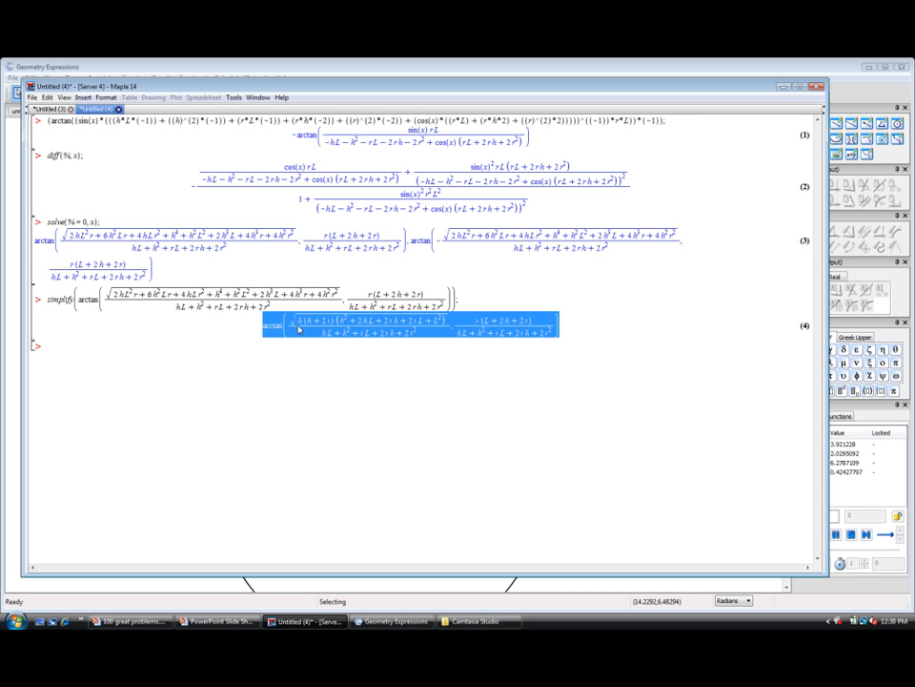
pyautogui.moveTo(358, 337)
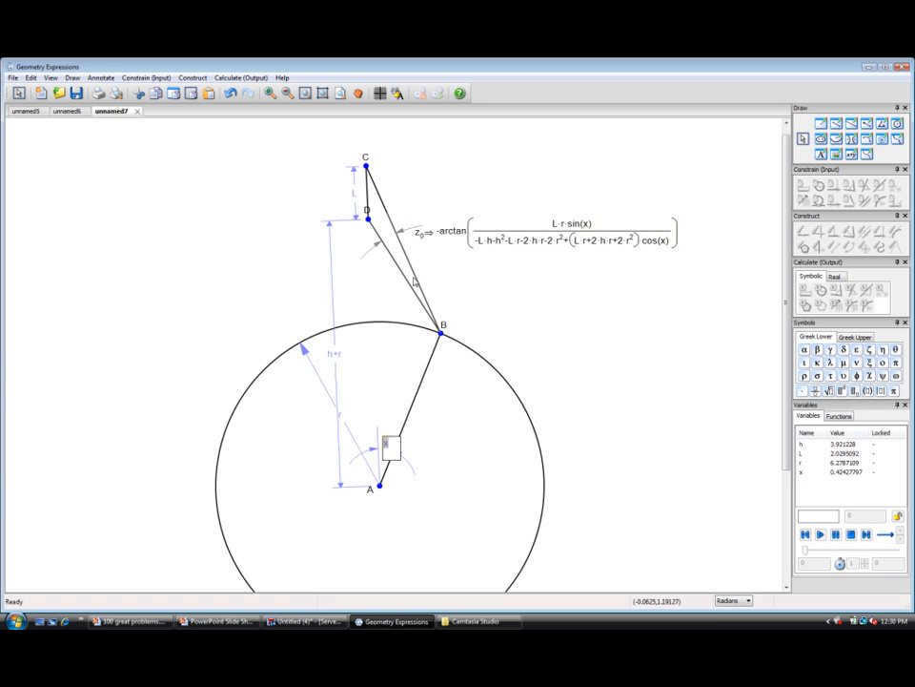
pyautogui.moveTo(465, 402)
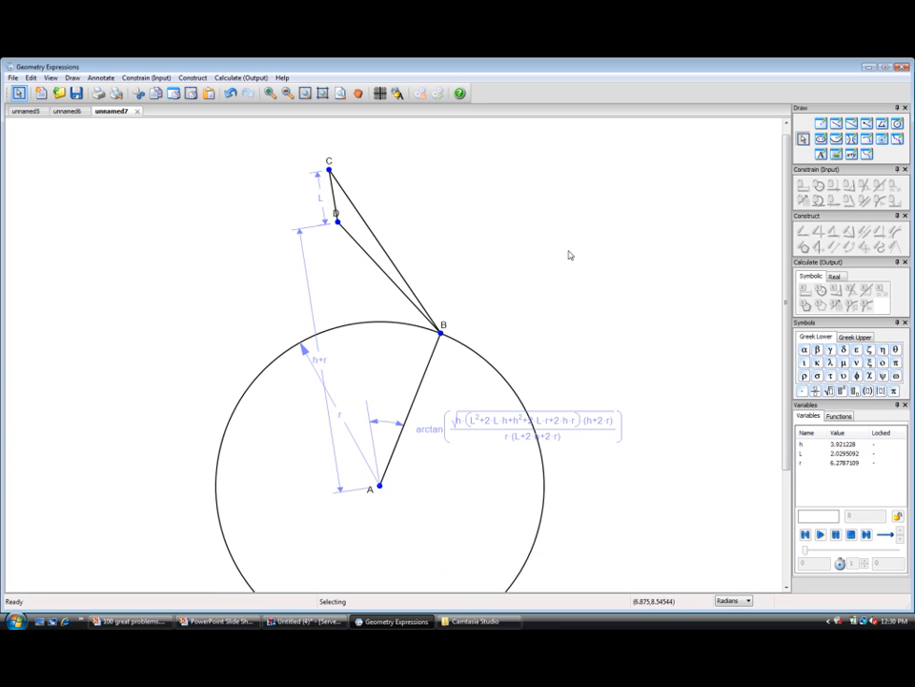
pyautogui.moveTo(487, 430)
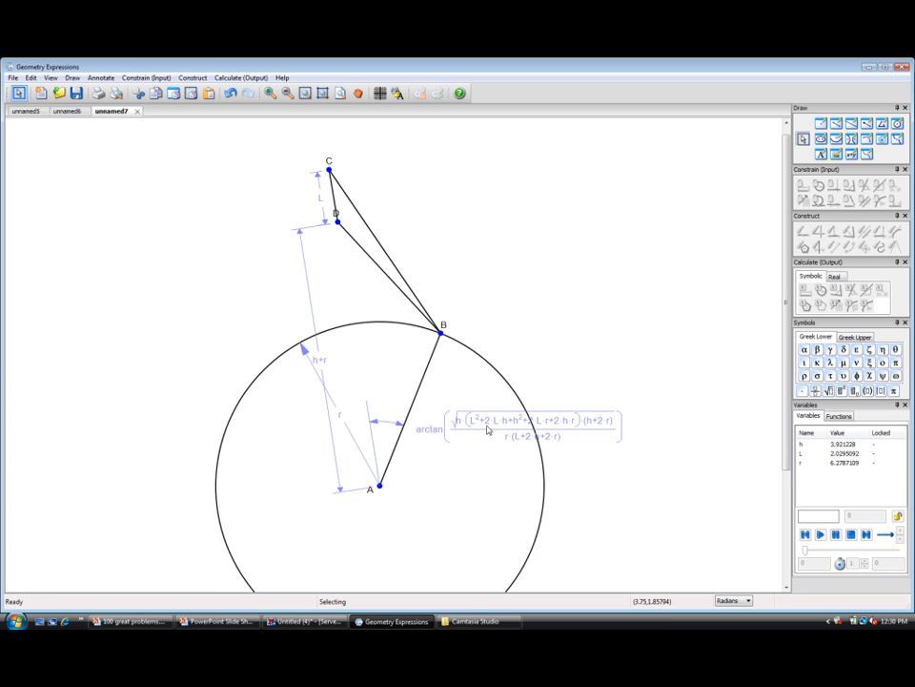
pyautogui.moveTo(810, 475)
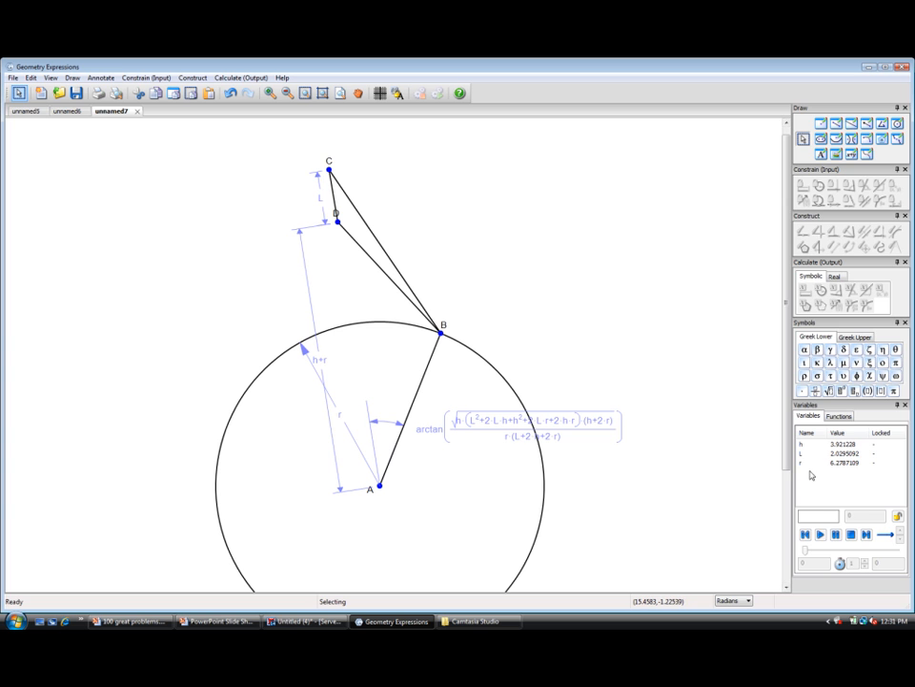
pyautogui.moveTo(675, 401)
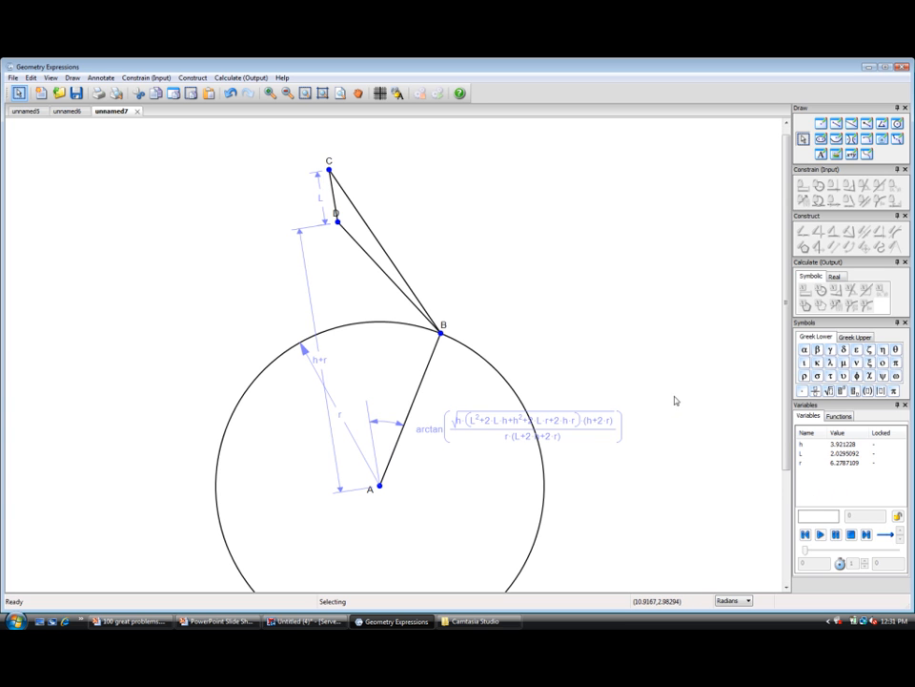
pyautogui.moveTo(808, 458)
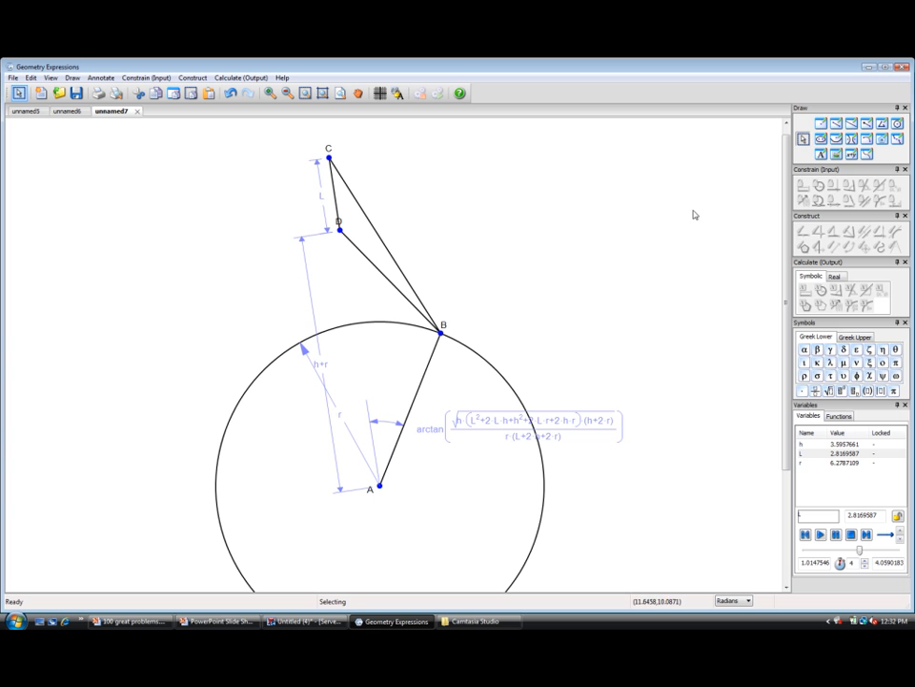
pyautogui.moveTo(522, 204)
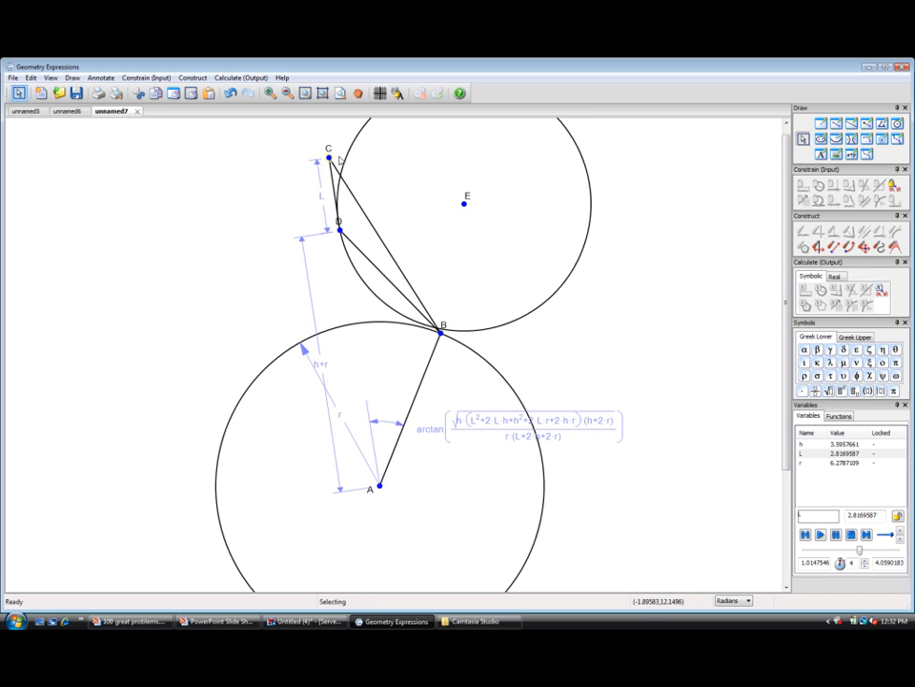
pyautogui.moveTo(449, 177)
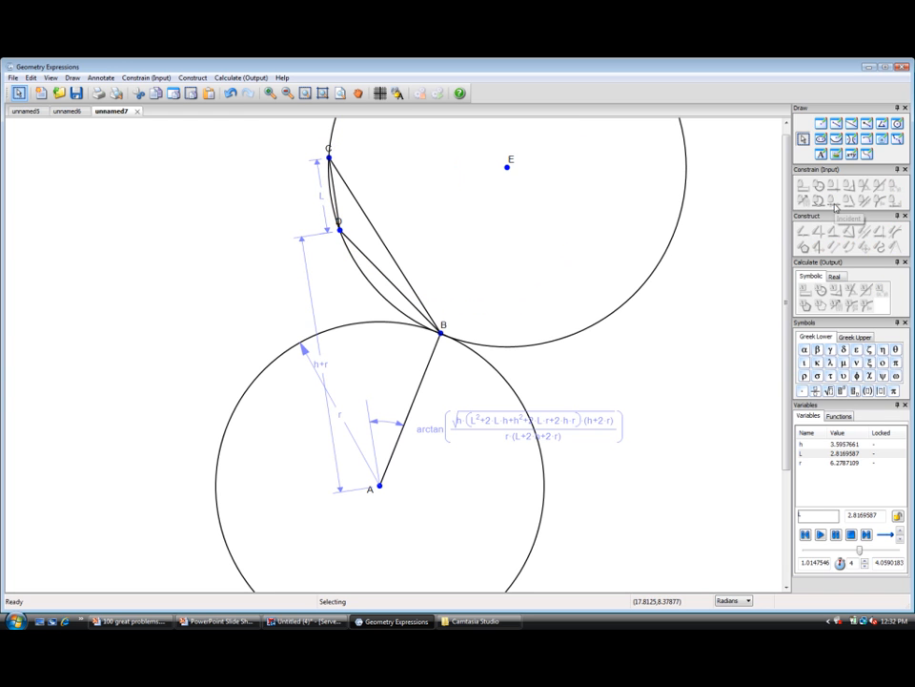
pyautogui.moveTo(521, 237)
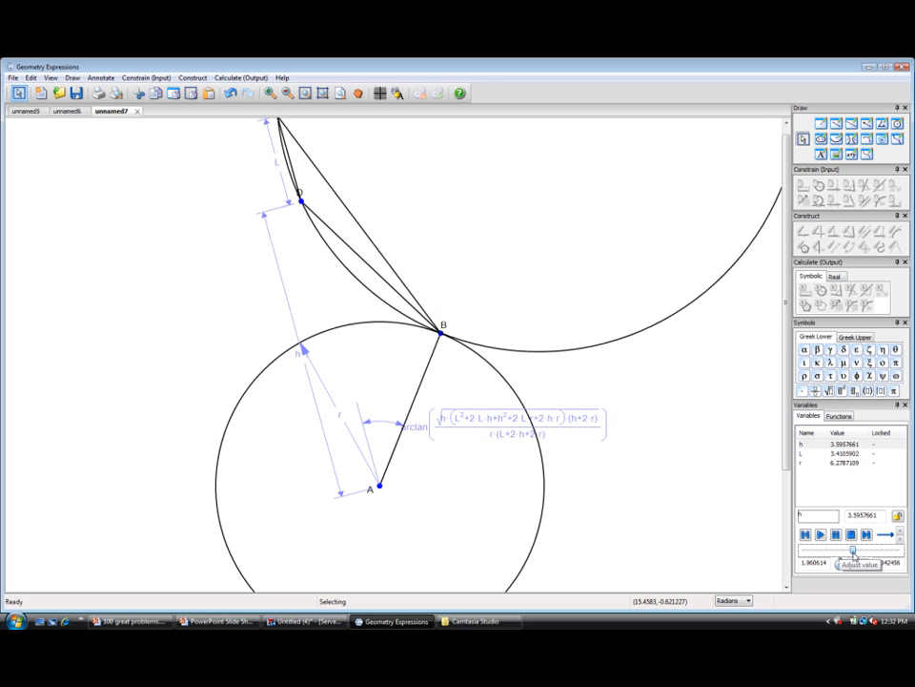
# - Animate L and h, lowering h to about 2.93, to confirm tangency at B
pyautogui.moveTo(811, 550); pyautogui.dragTo(835, 550)
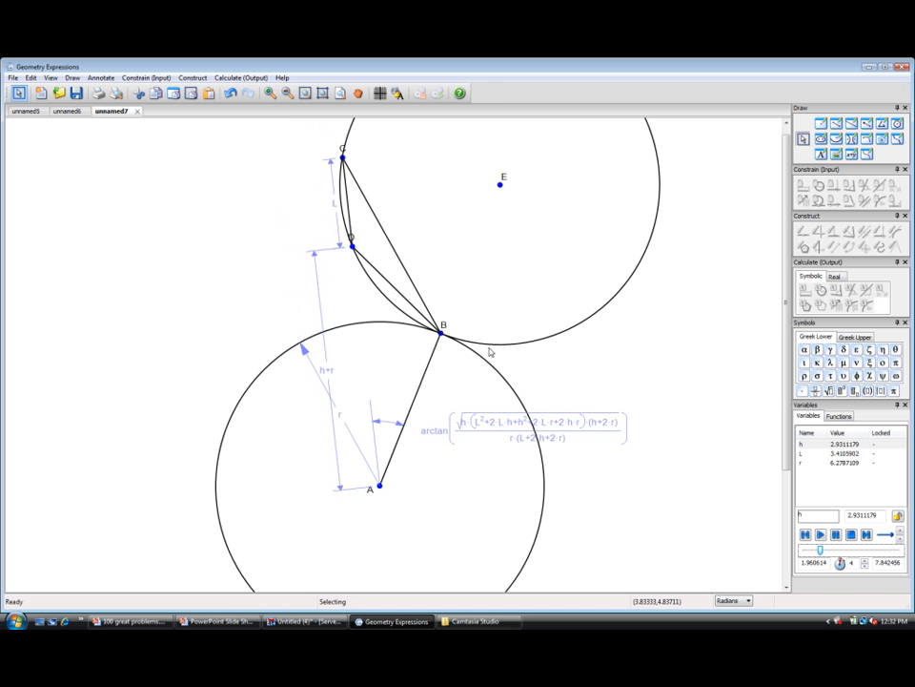
pyautogui.moveTo(489, 350)
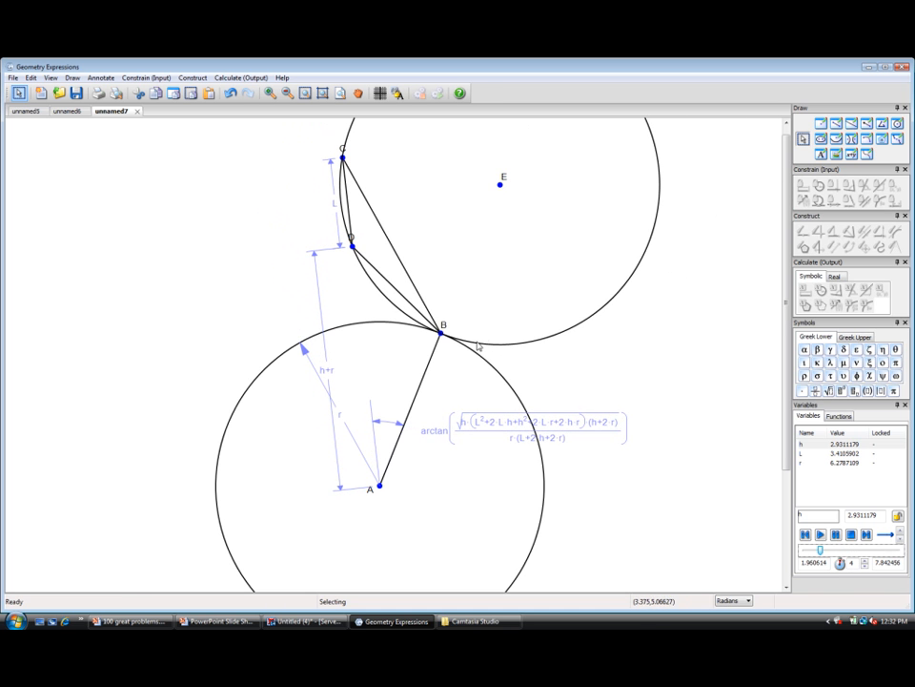
pyautogui.moveTo(512, 354)
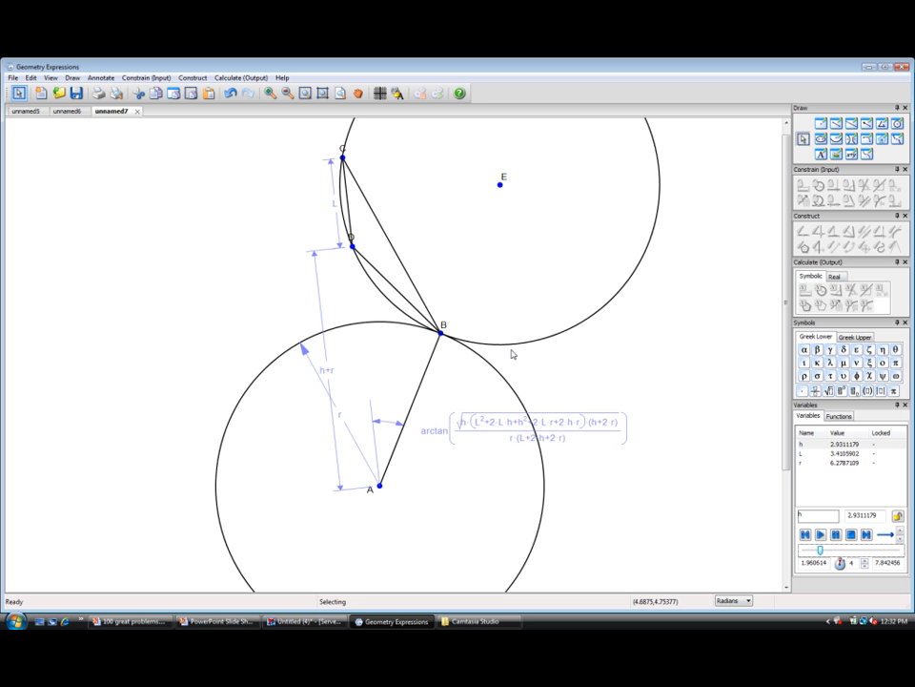
pyautogui.moveTo(491, 302)
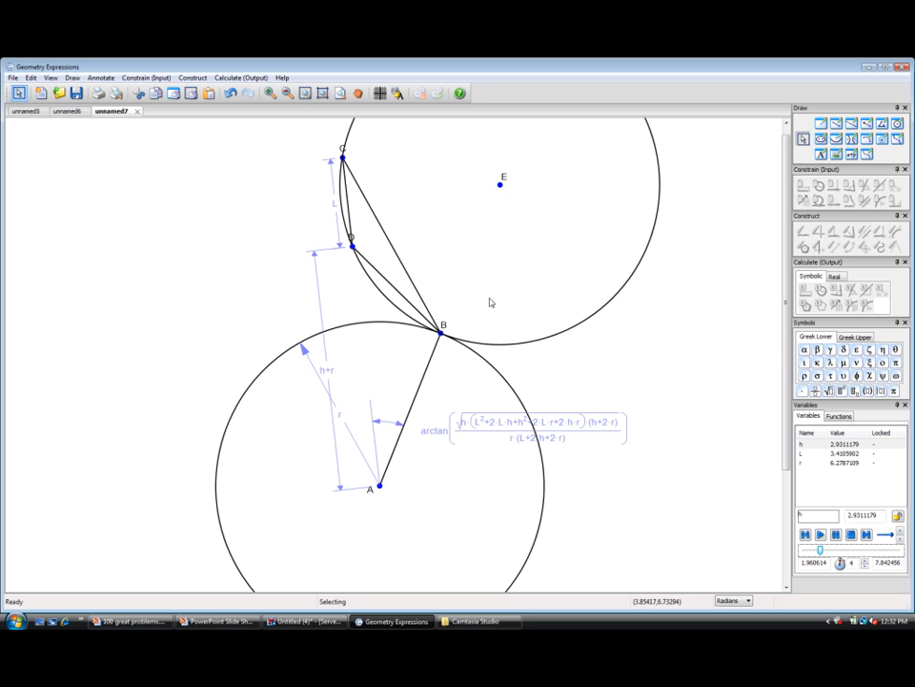
pyautogui.moveTo(350, 197)
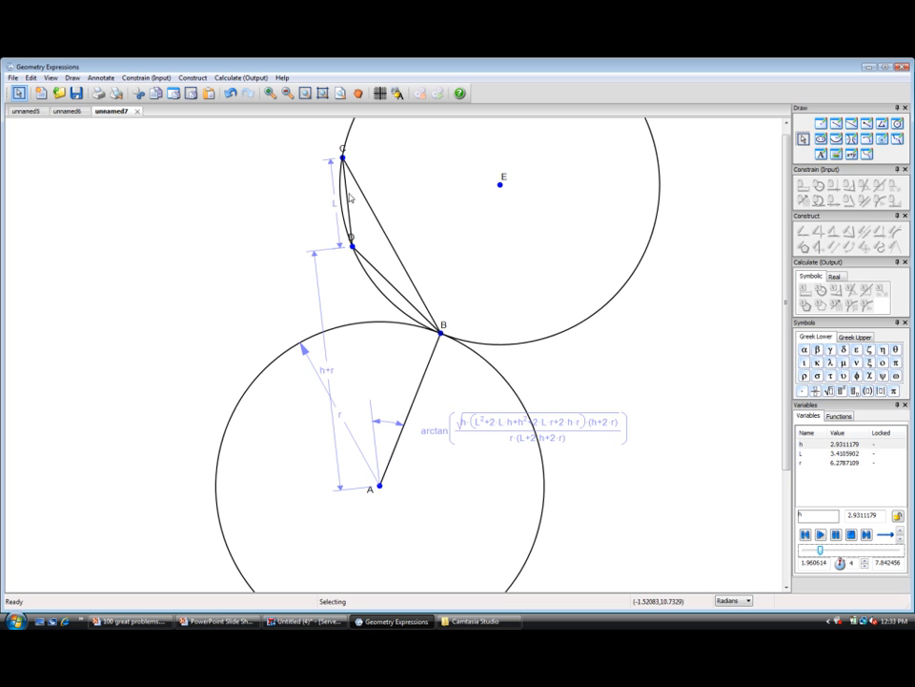
# - Add point F on the upper circle and draw segments CF and DF
pyautogui.click(349, 205)
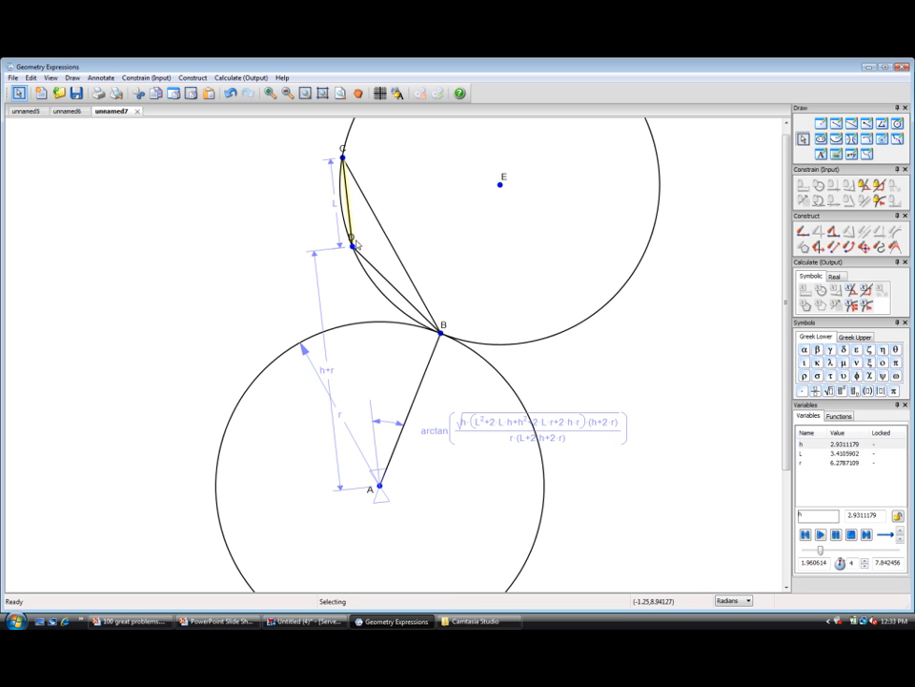
pyautogui.moveTo(483, 324)
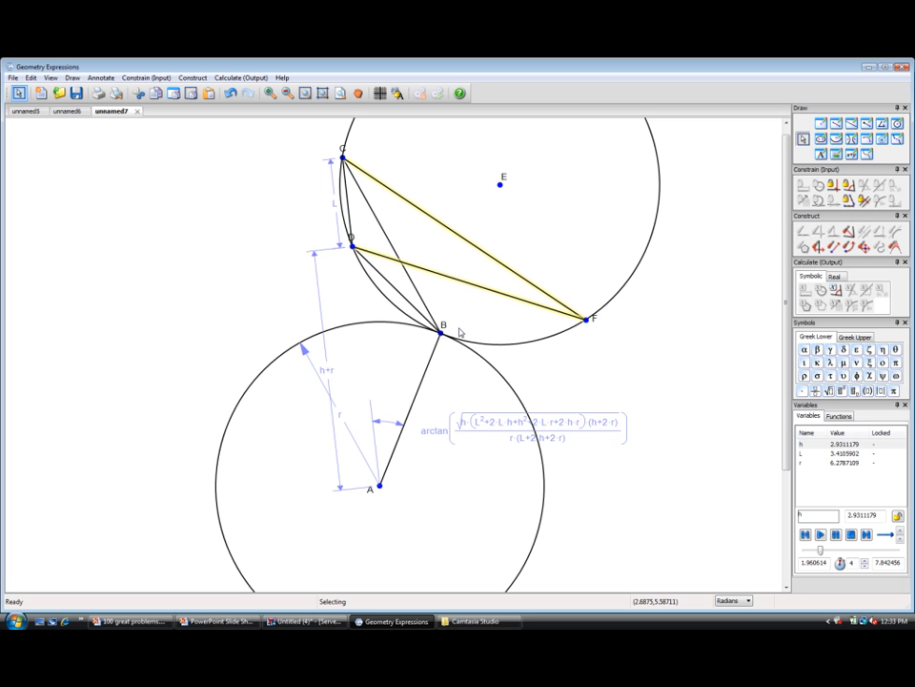
pyautogui.moveTo(414, 269)
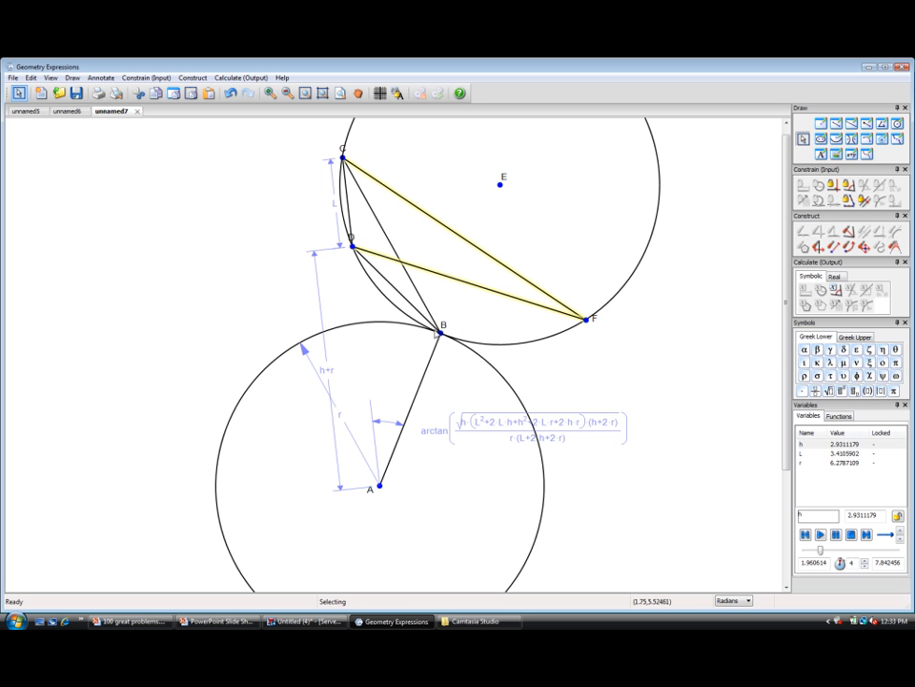
pyautogui.moveTo(453, 365)
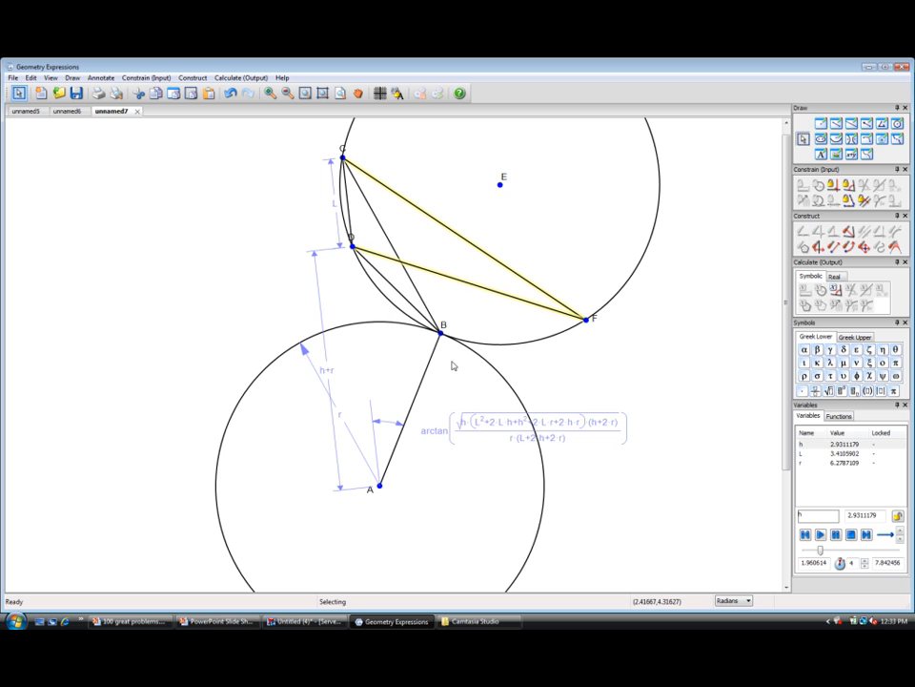
pyautogui.moveTo(471, 369)
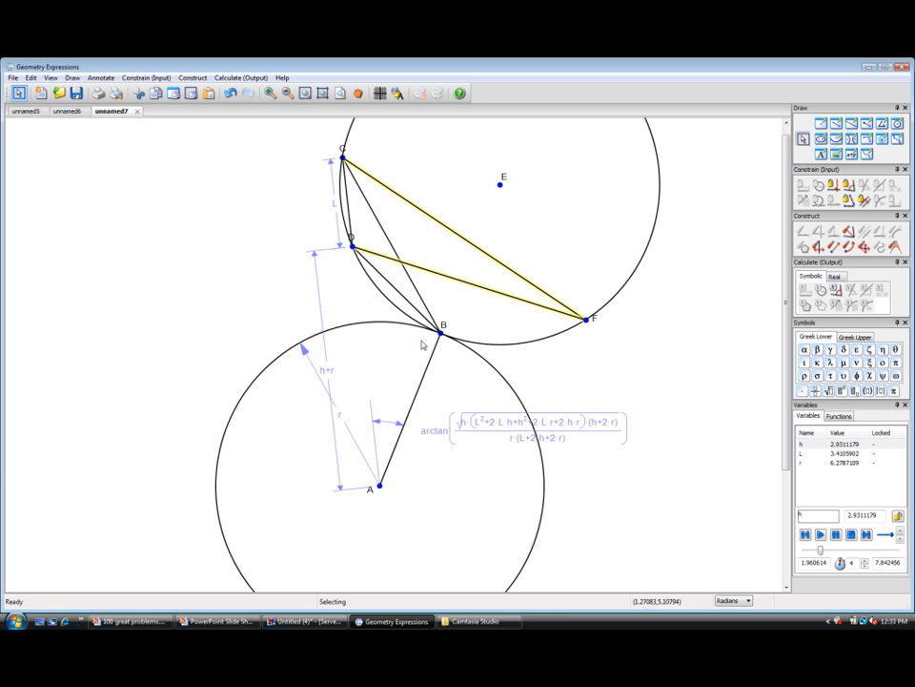
pyautogui.moveTo(457, 354)
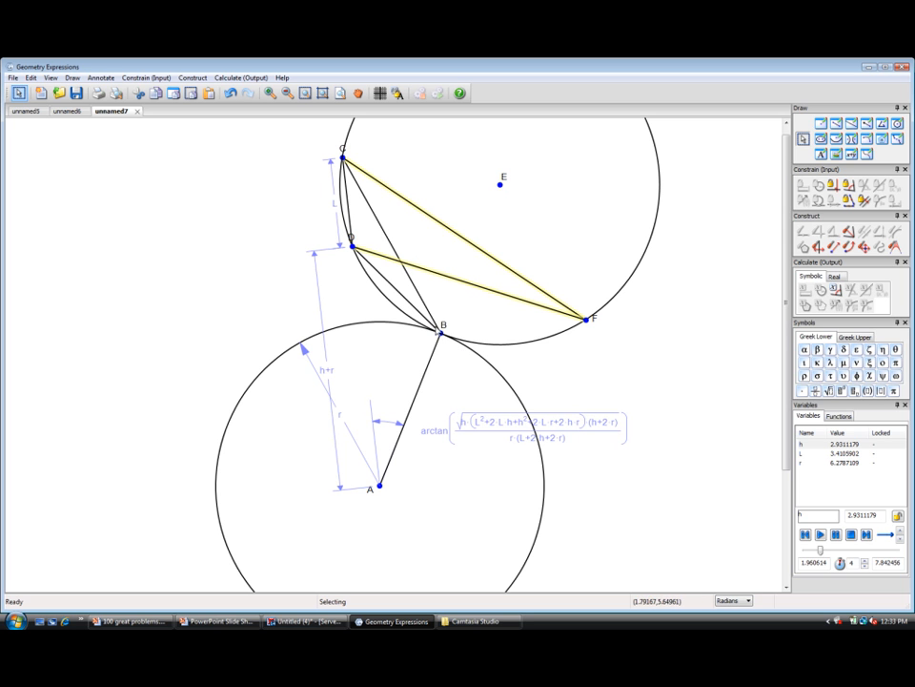
pyautogui.moveTo(444, 336)
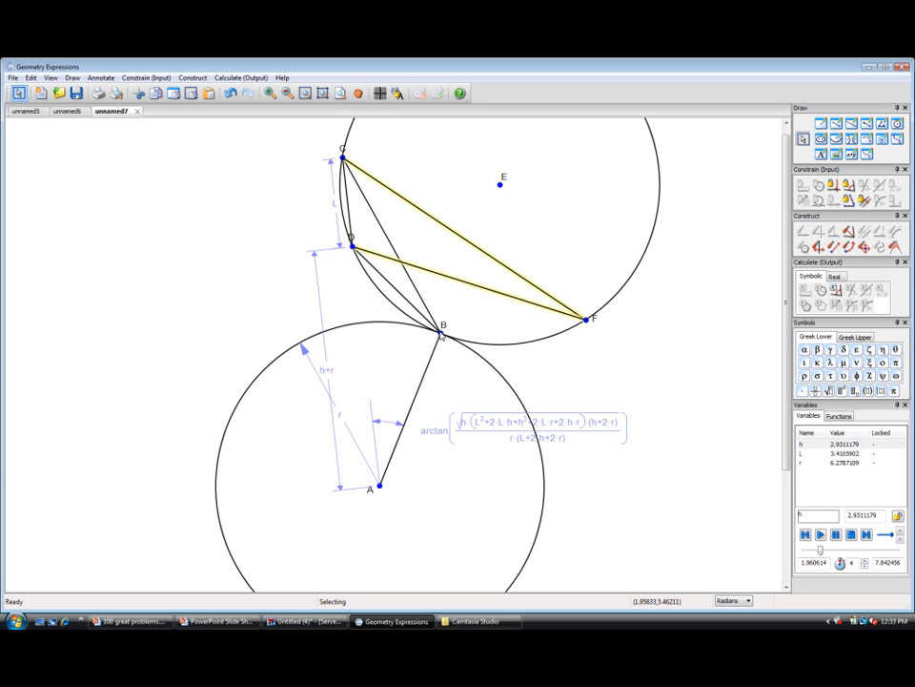